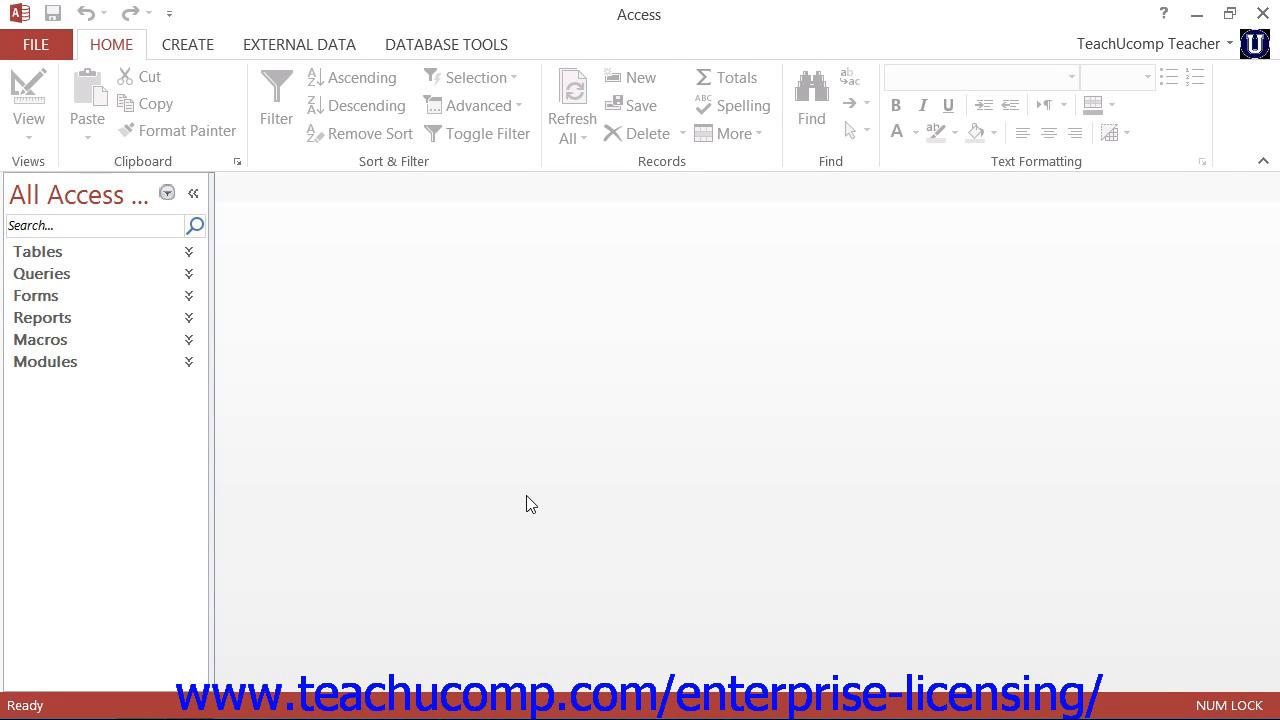
Show the Relationships diagram of the database tables from Database Tools.
click(38, 252)
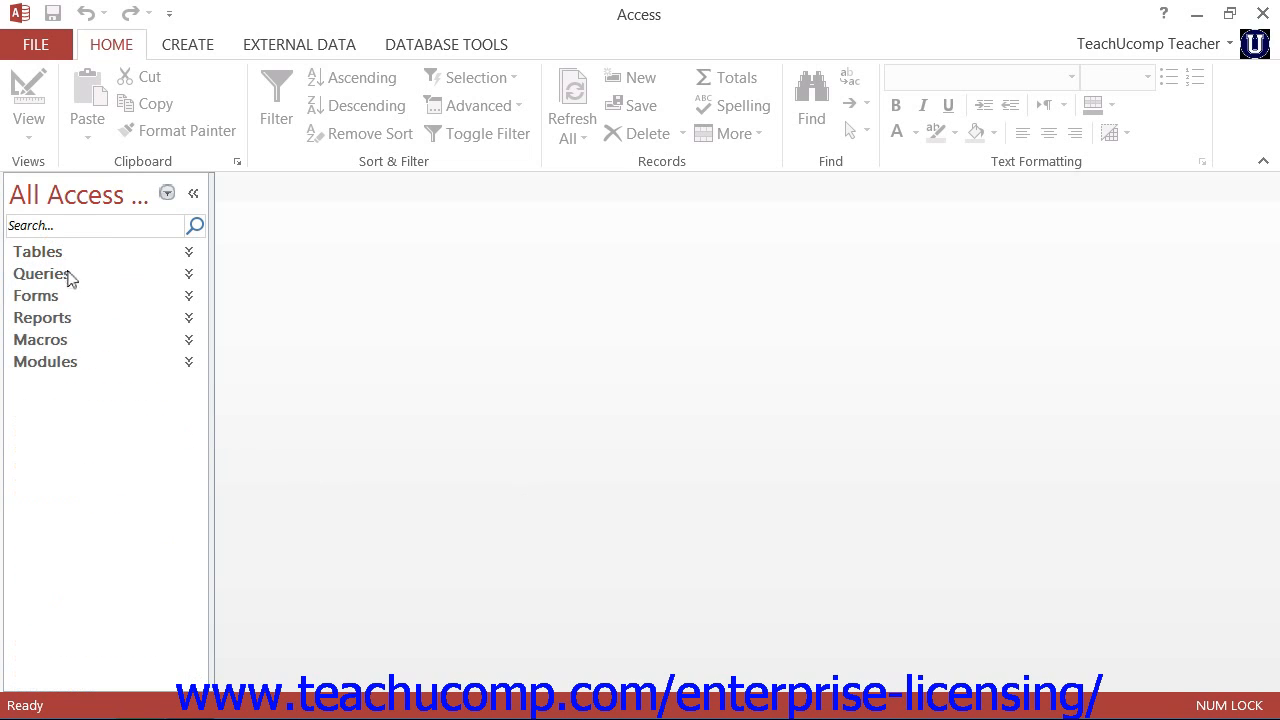
mouse_move(92, 316)
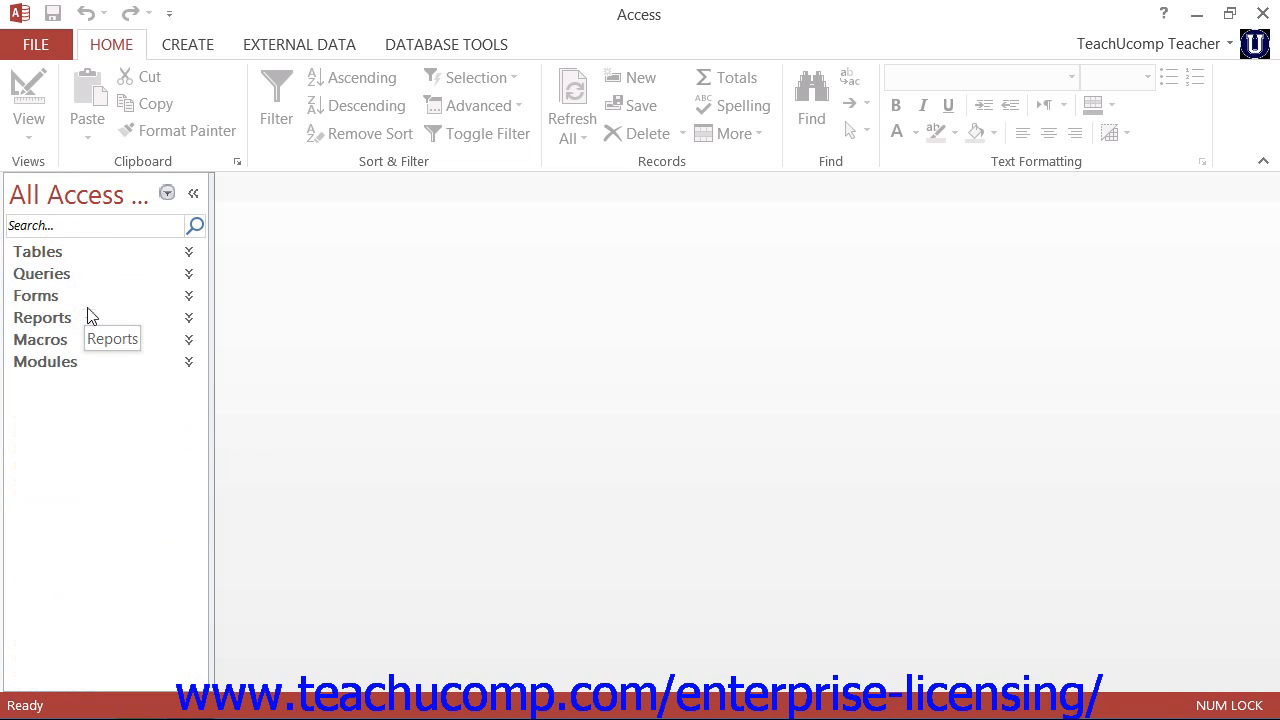
mouse_move(92, 348)
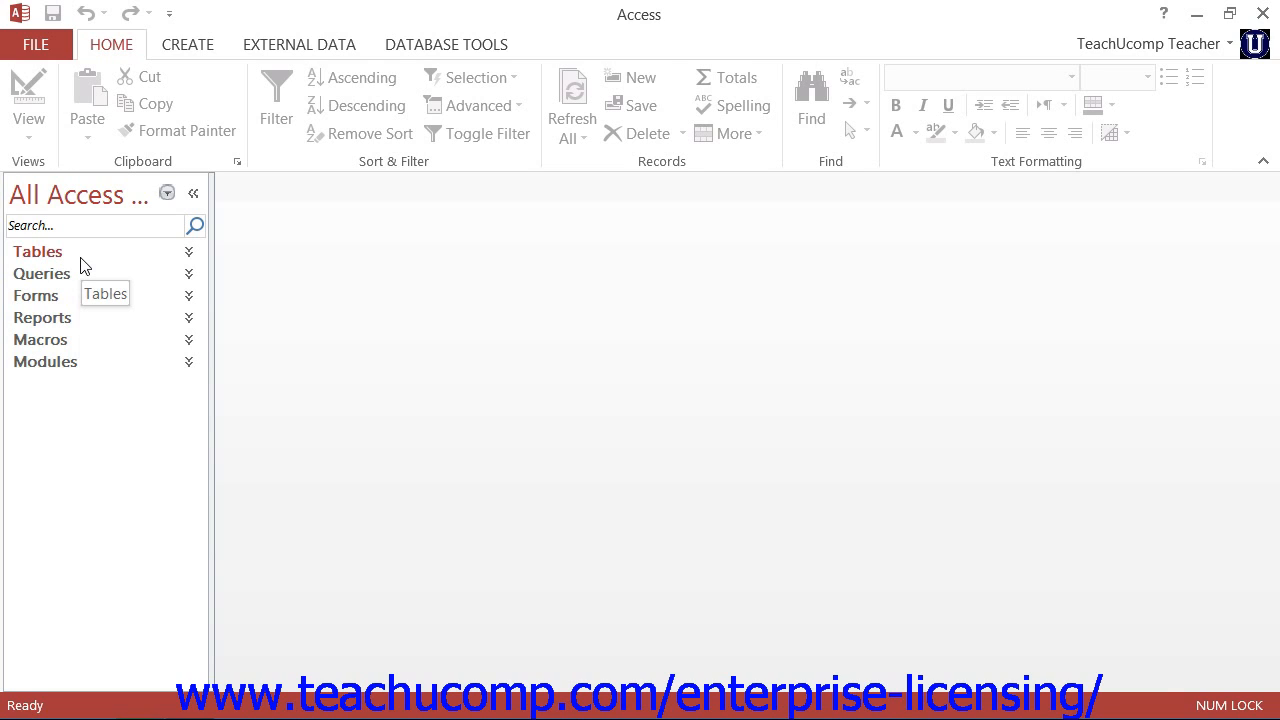
mouse_move(448, 22)
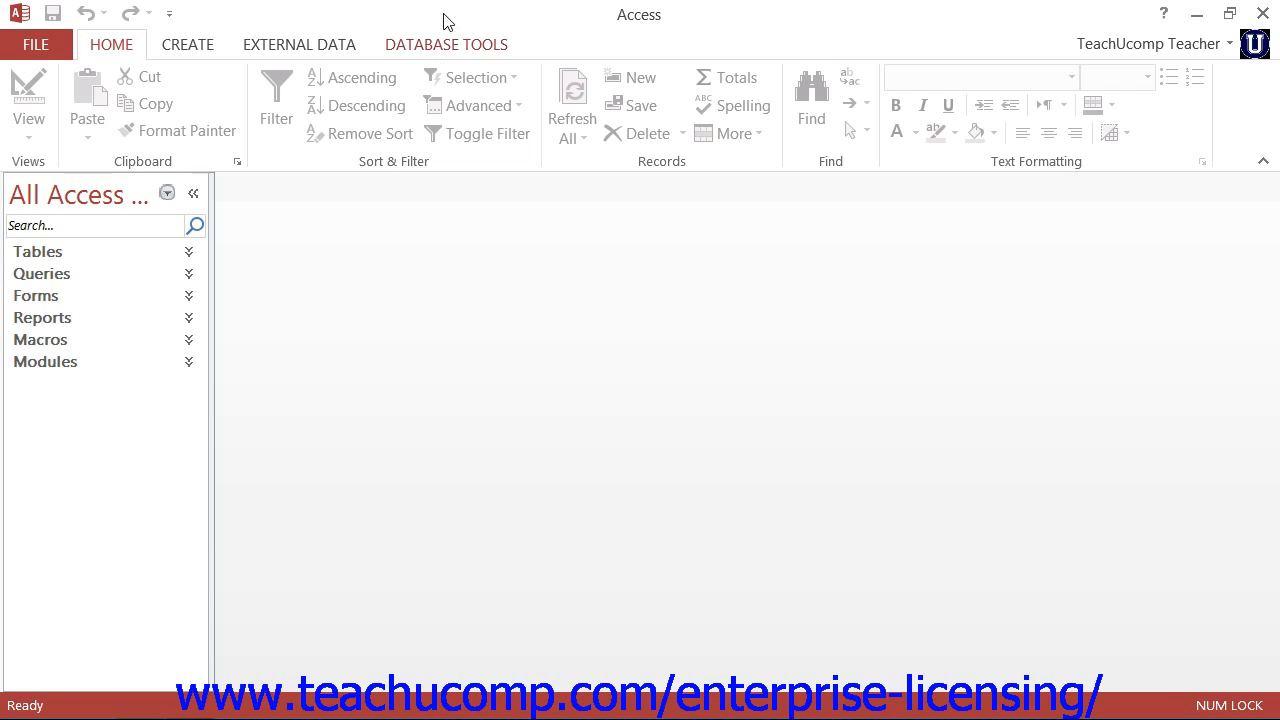
click(446, 44)
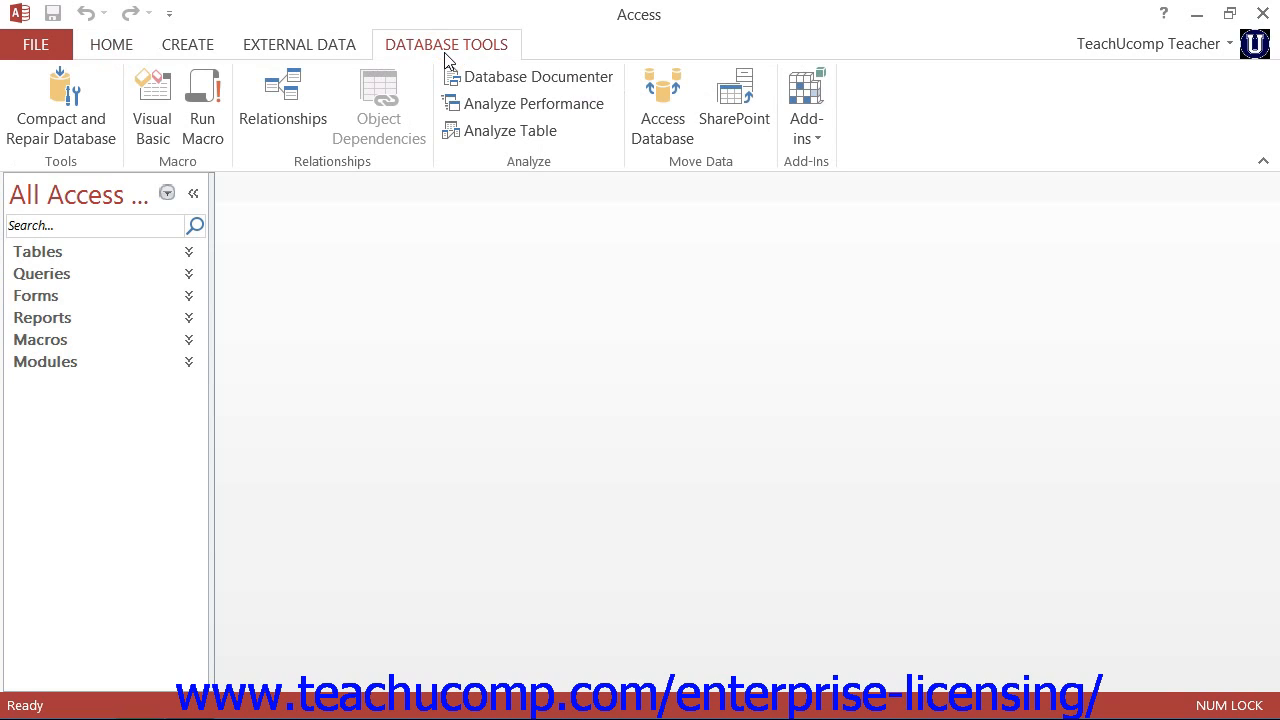
mouse_move(284, 104)
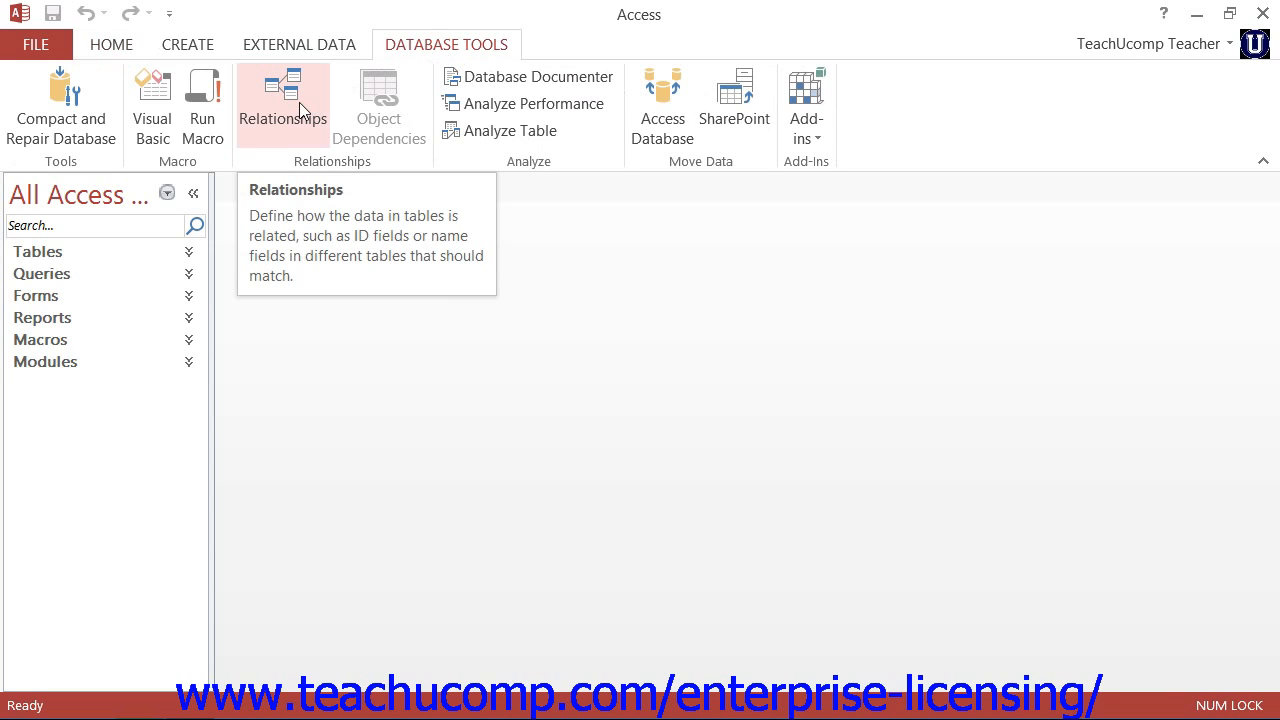
click(282, 104)
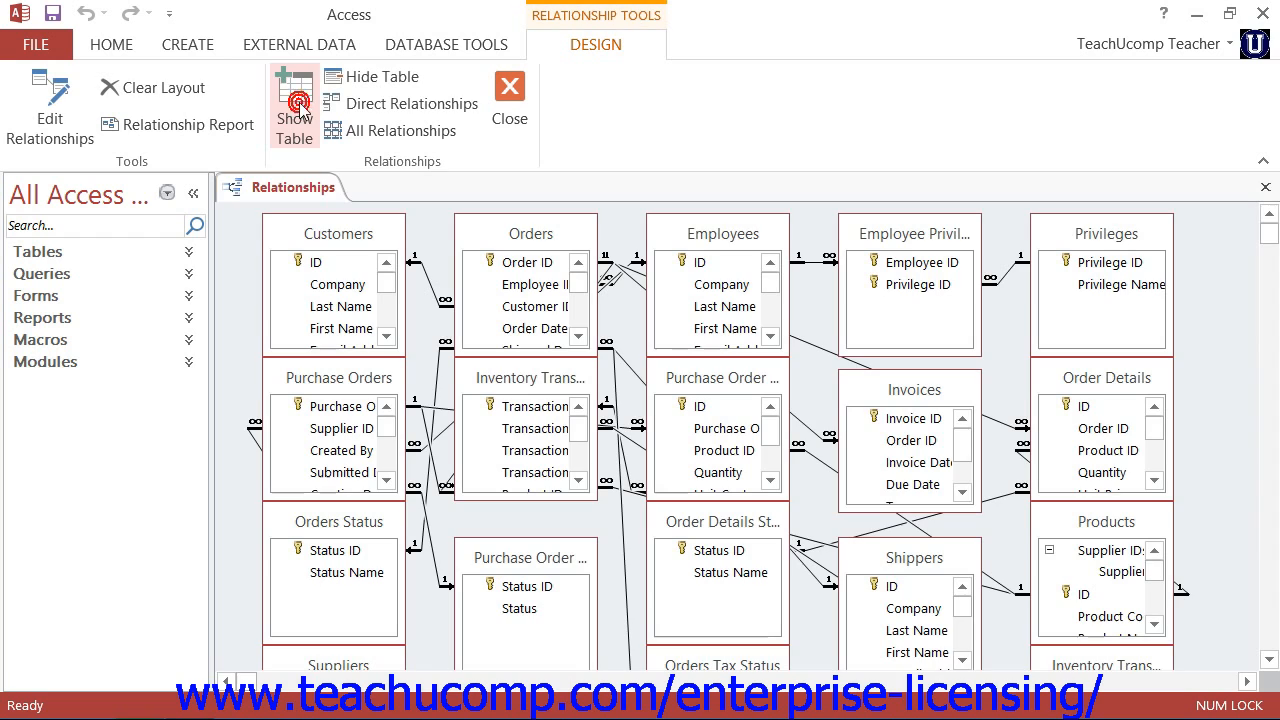
mouse_move(294, 100)
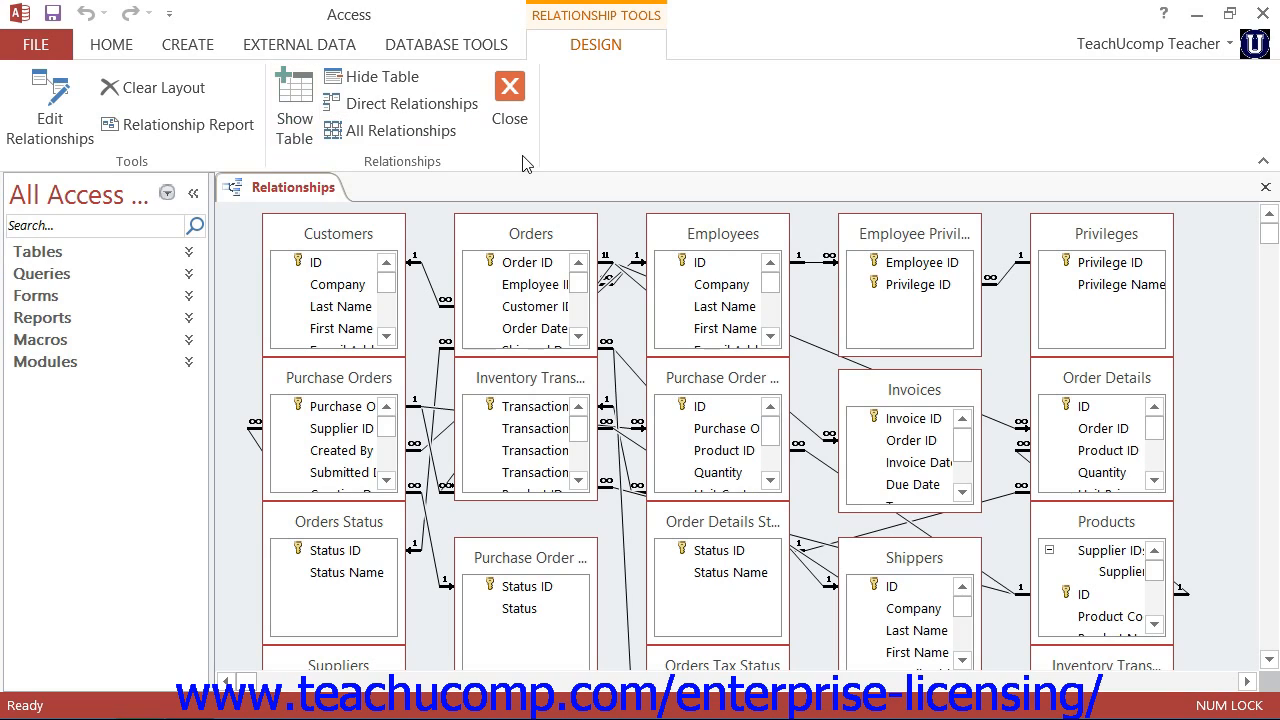
Close the Relationships window, returning to the empty workspace.
click(508, 100)
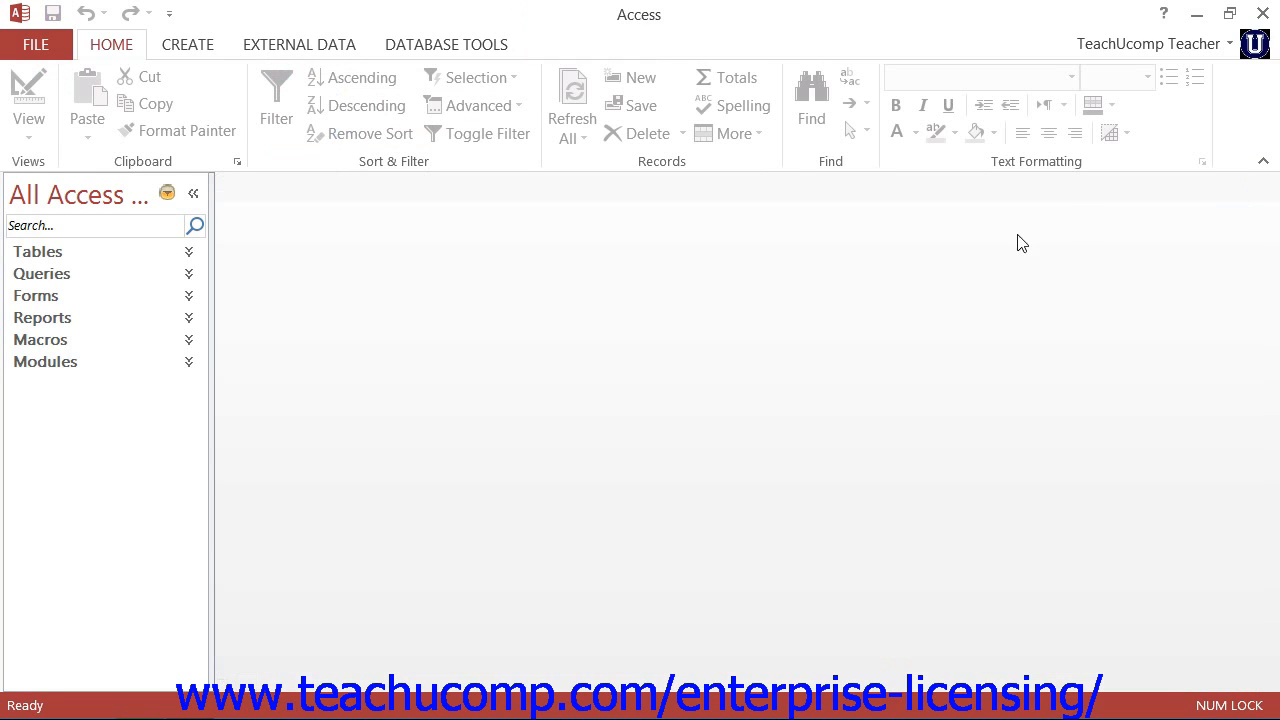
mouse_move(910, 298)
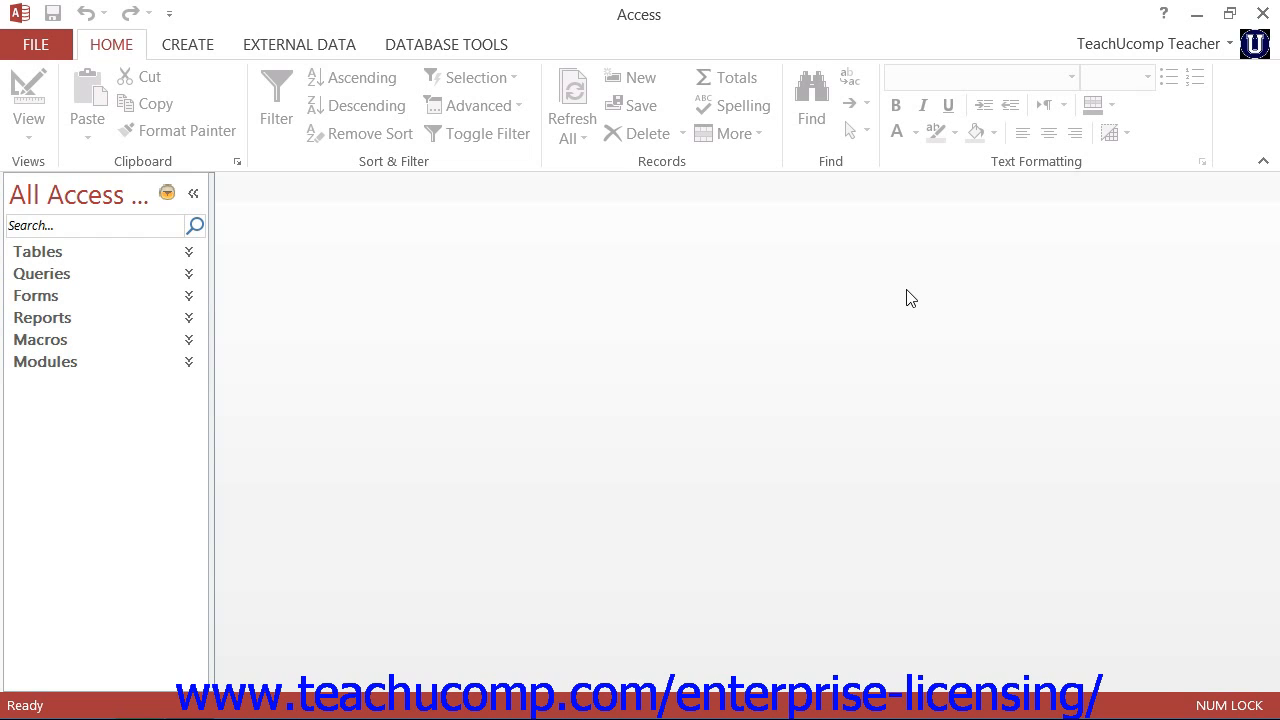
mouse_move(32, 262)
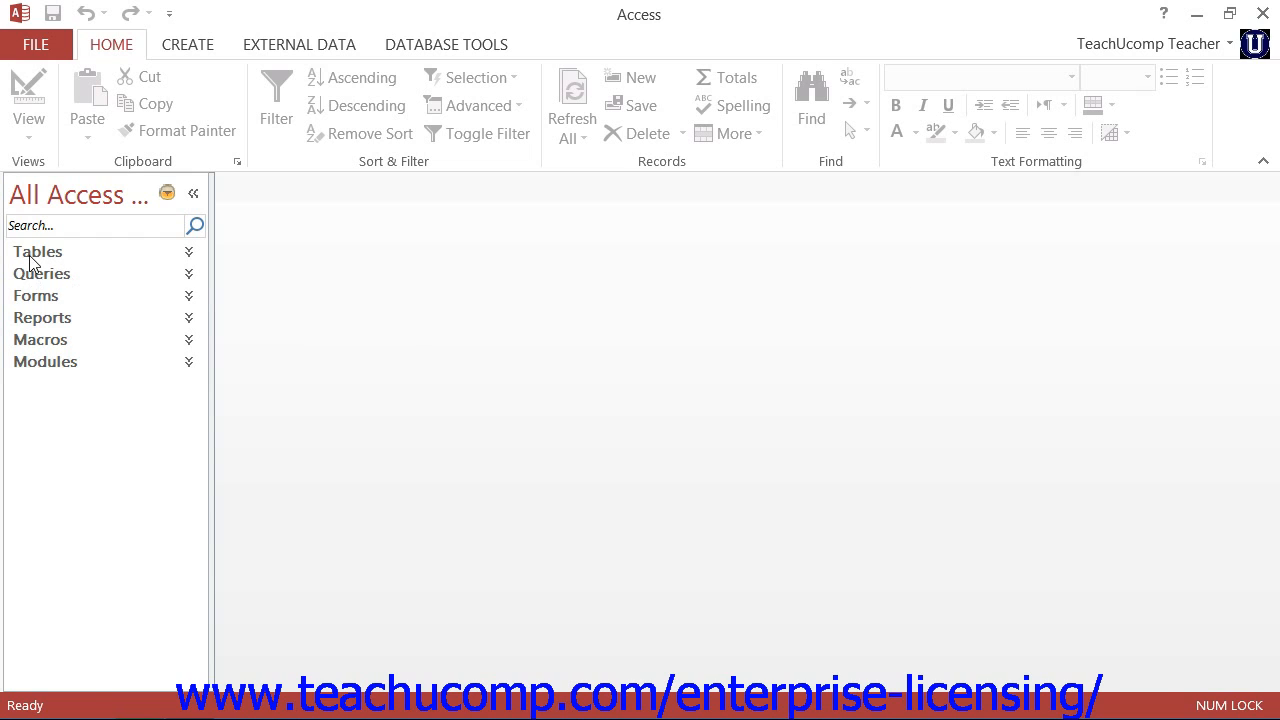
Expand the Tables group and view the Customers table in datasheet view.
click(38, 252)
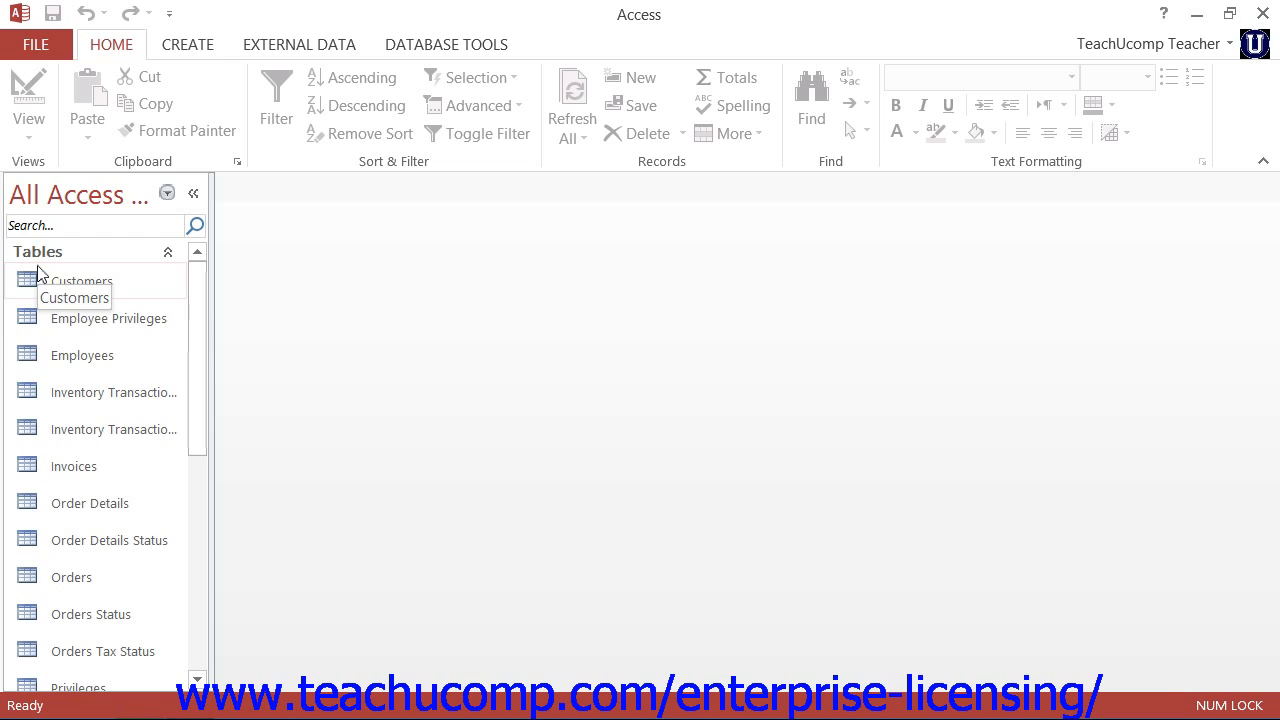
double_click(82, 280)
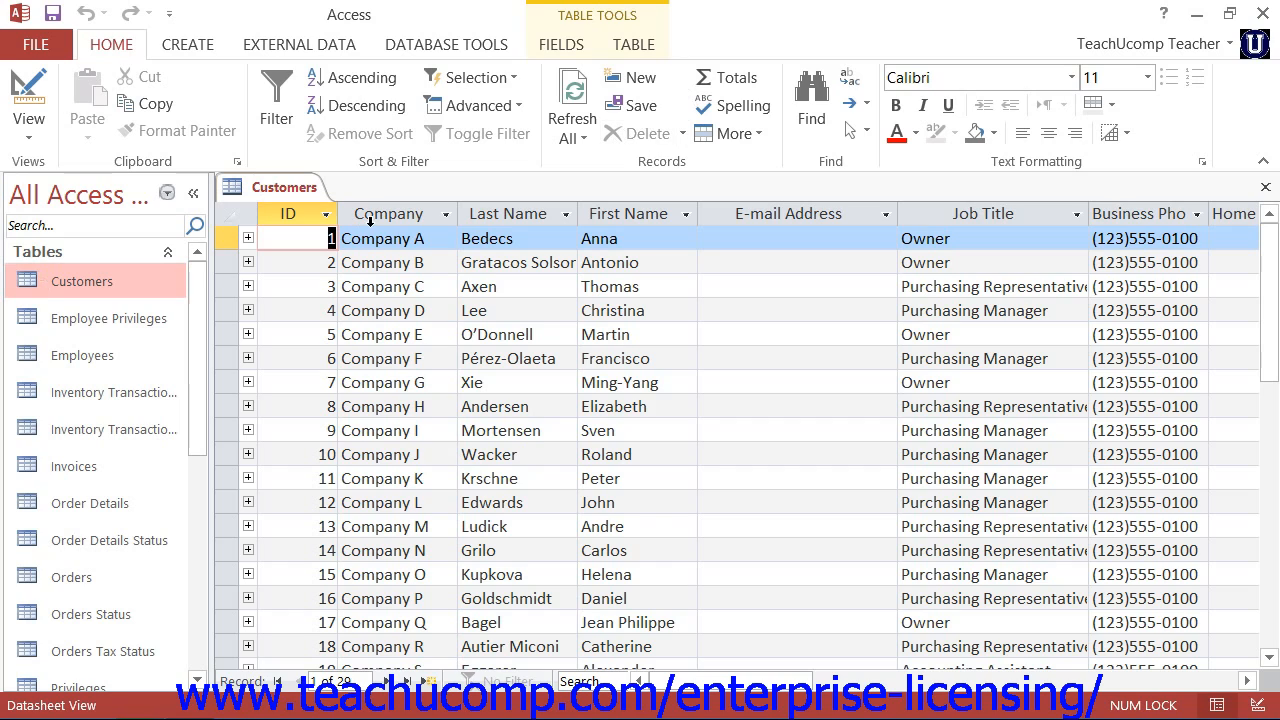
click(388, 212)
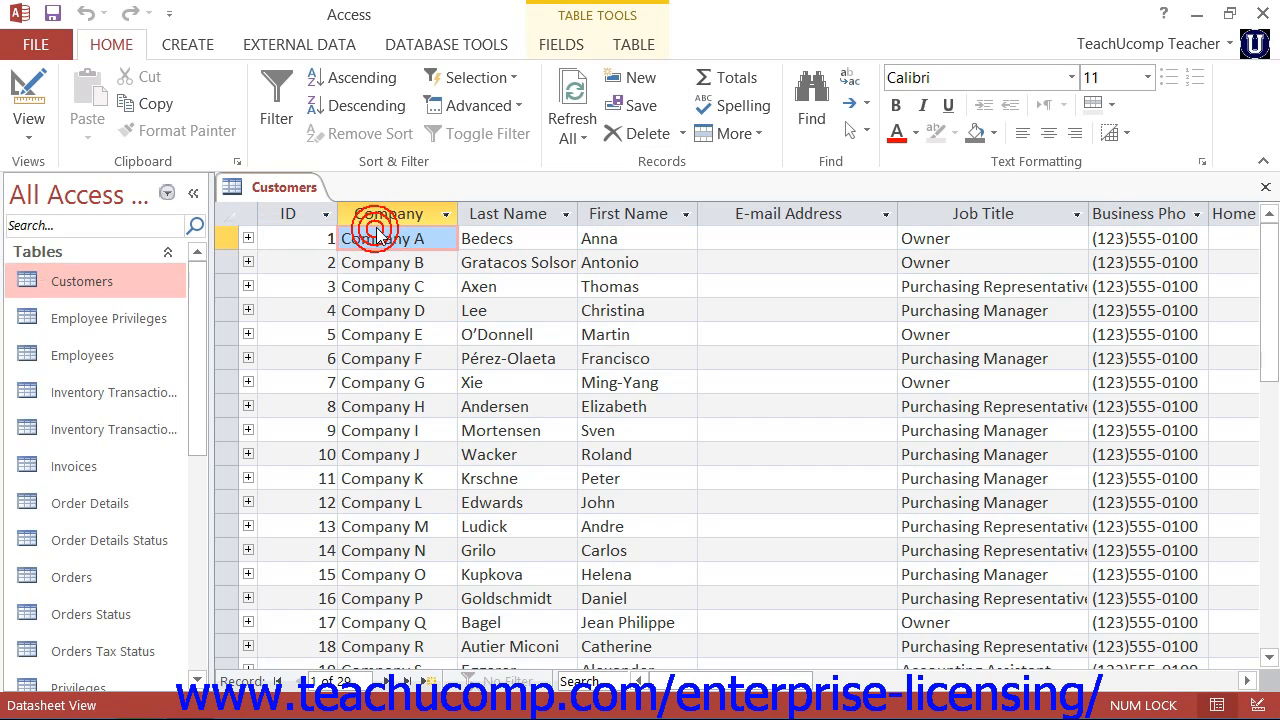
click(384, 238)
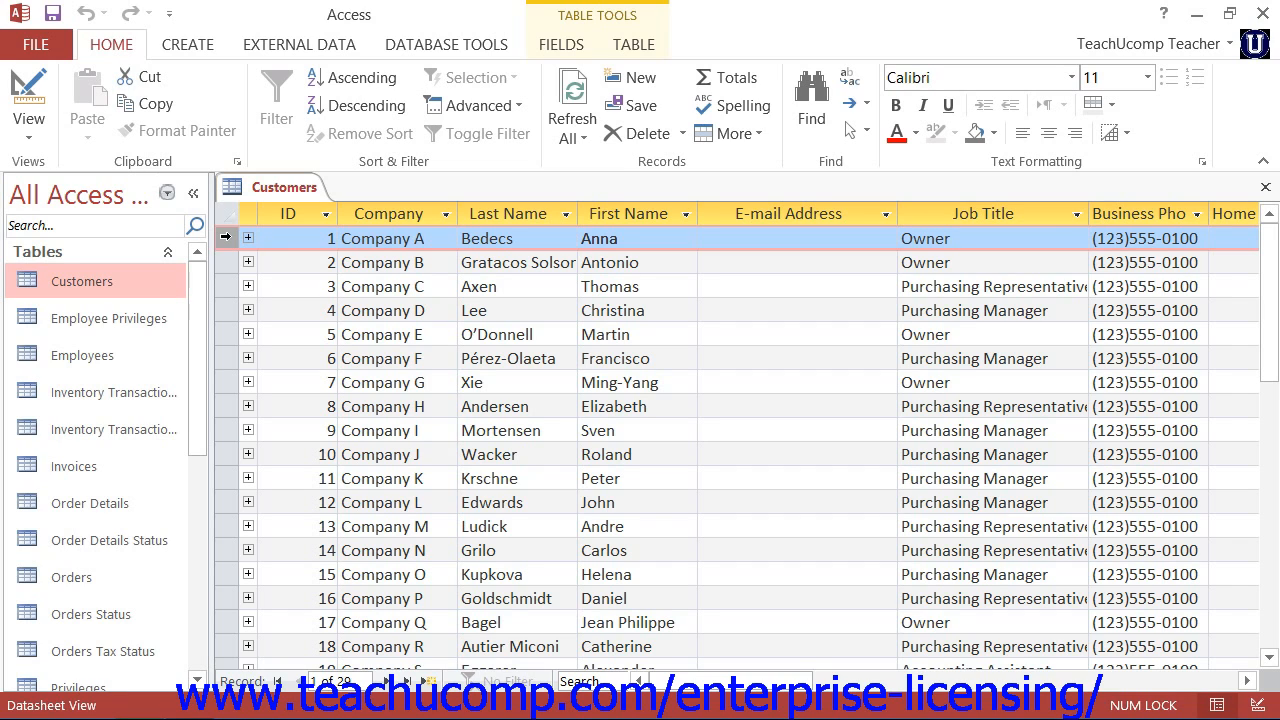
mouse_move(1036, 238)
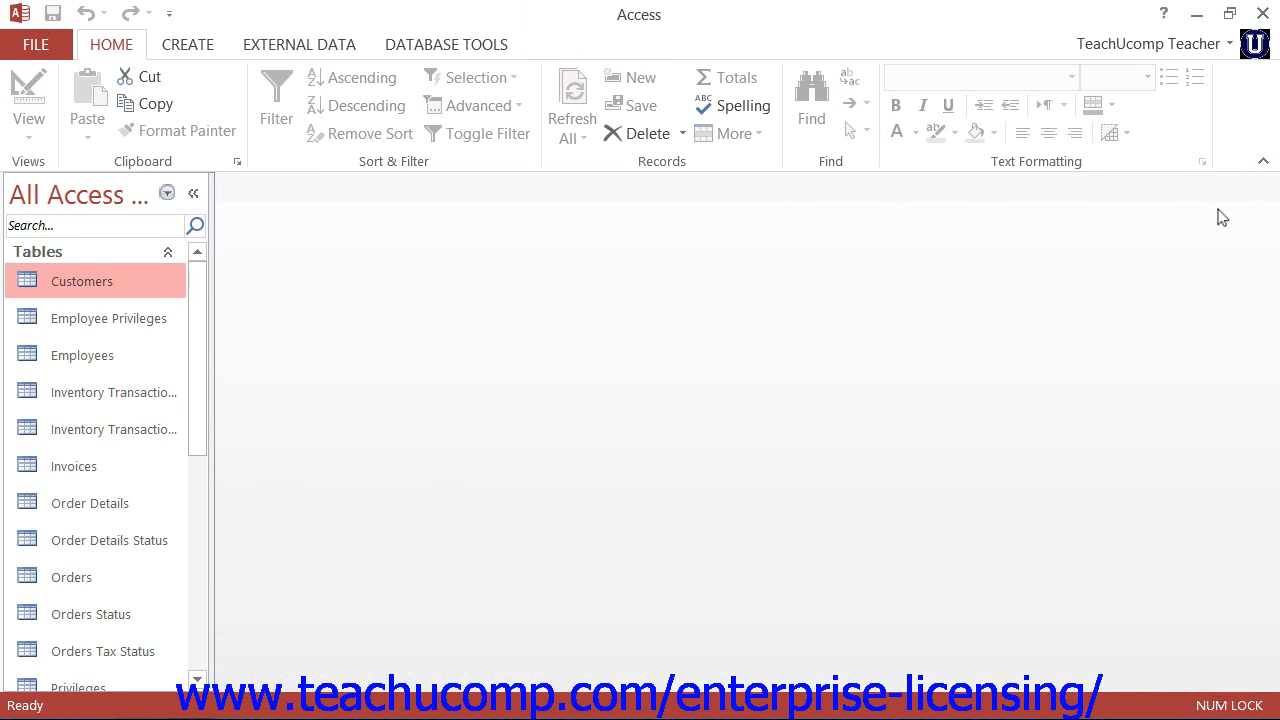
mouse_move(632, 350)
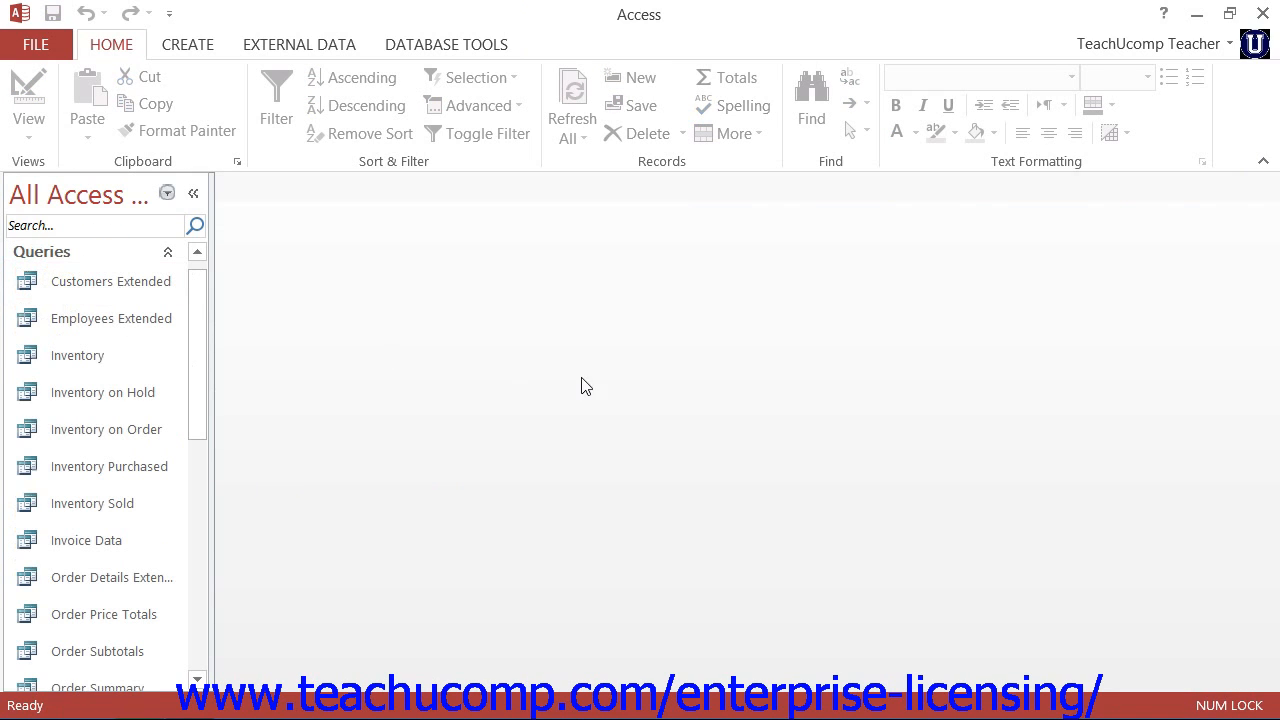
mouse_move(604, 380)
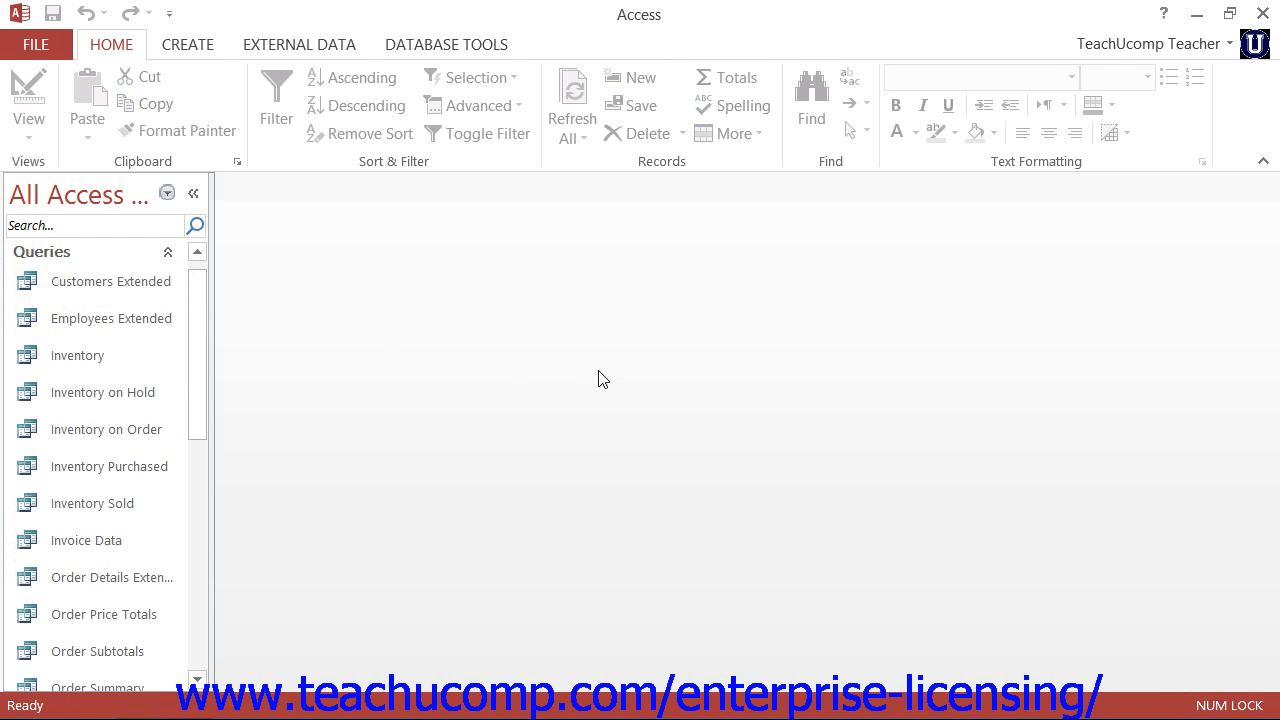
mouse_move(96, 290)
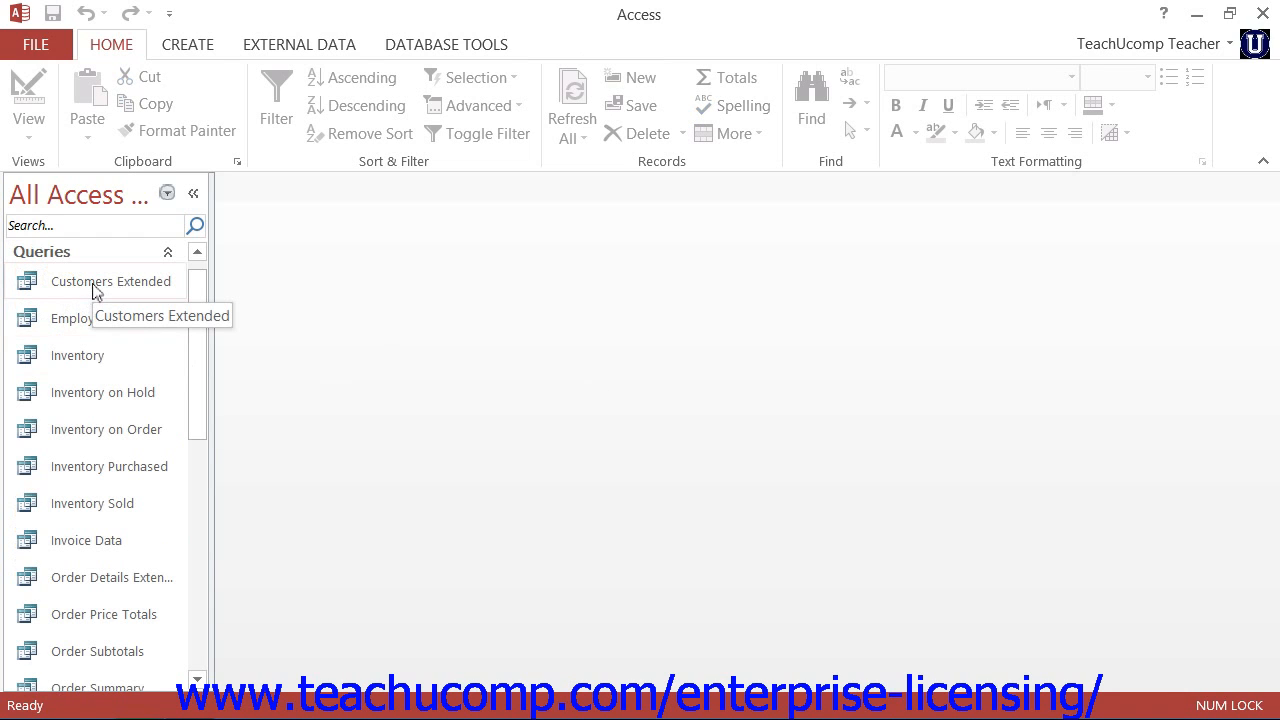
View the Customers Extended query results listing contacts with company details.
double_click(110, 280)
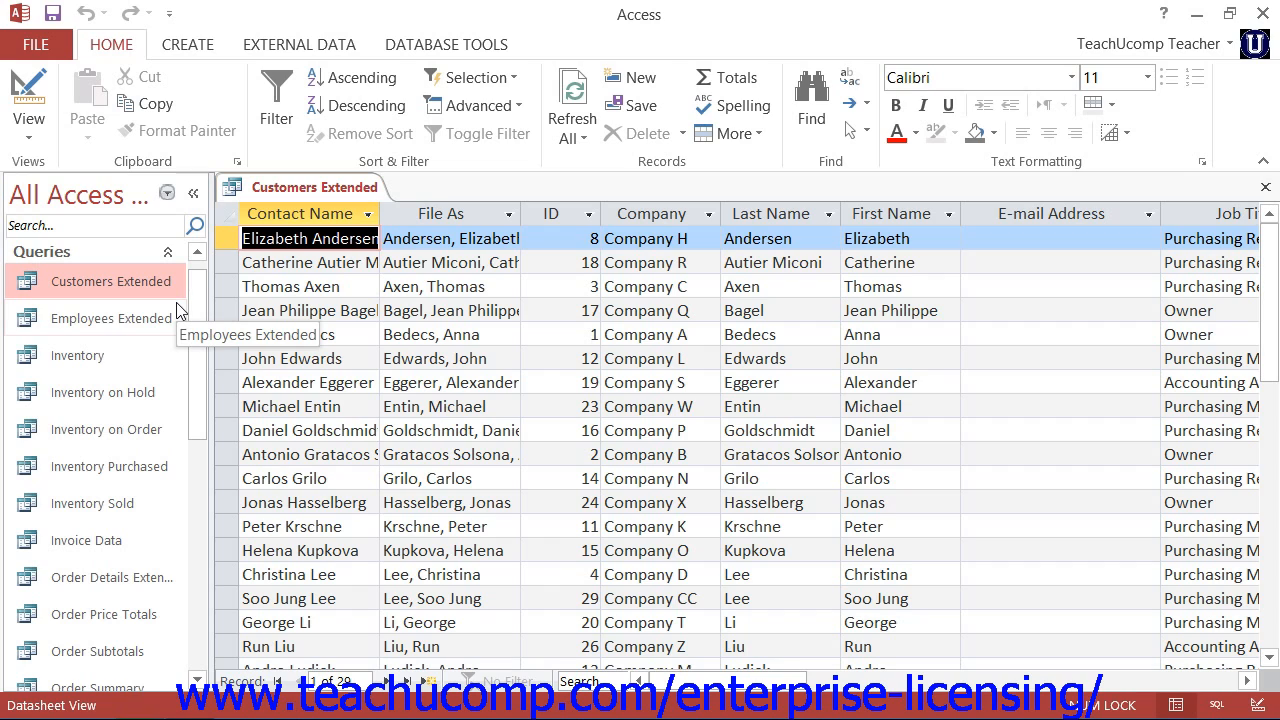
click(28, 90)
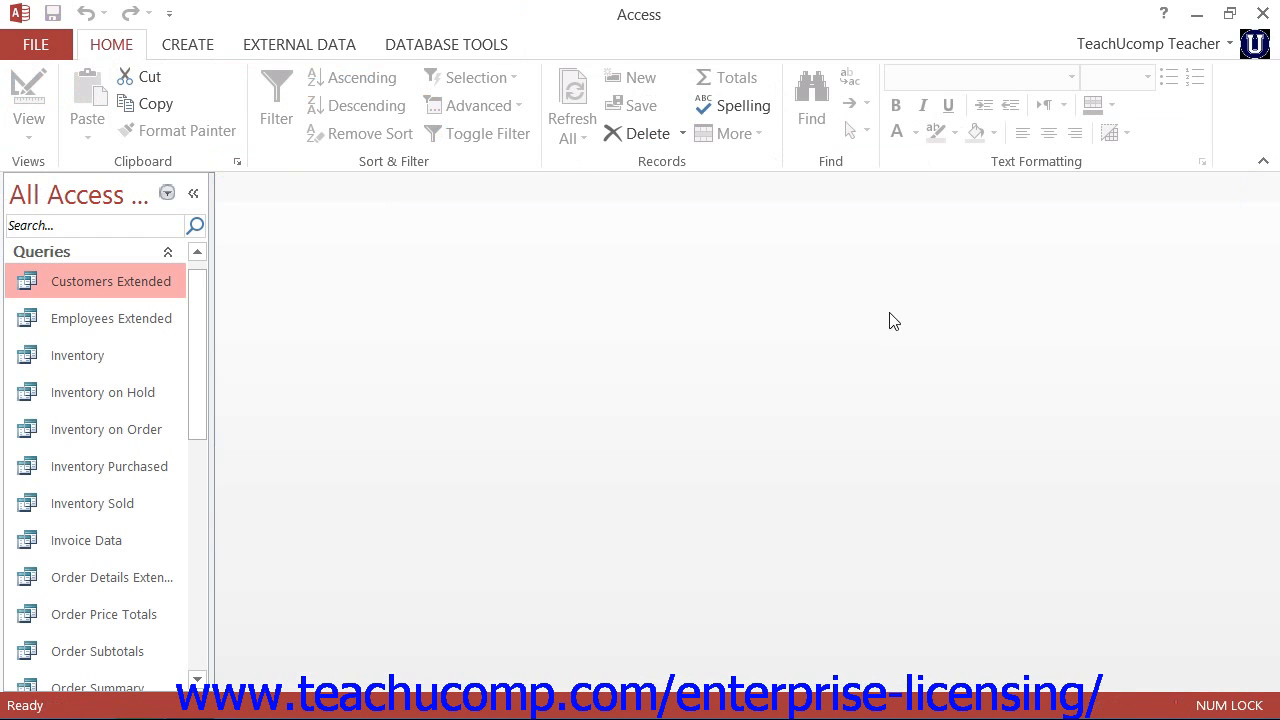
mouse_move(770, 352)
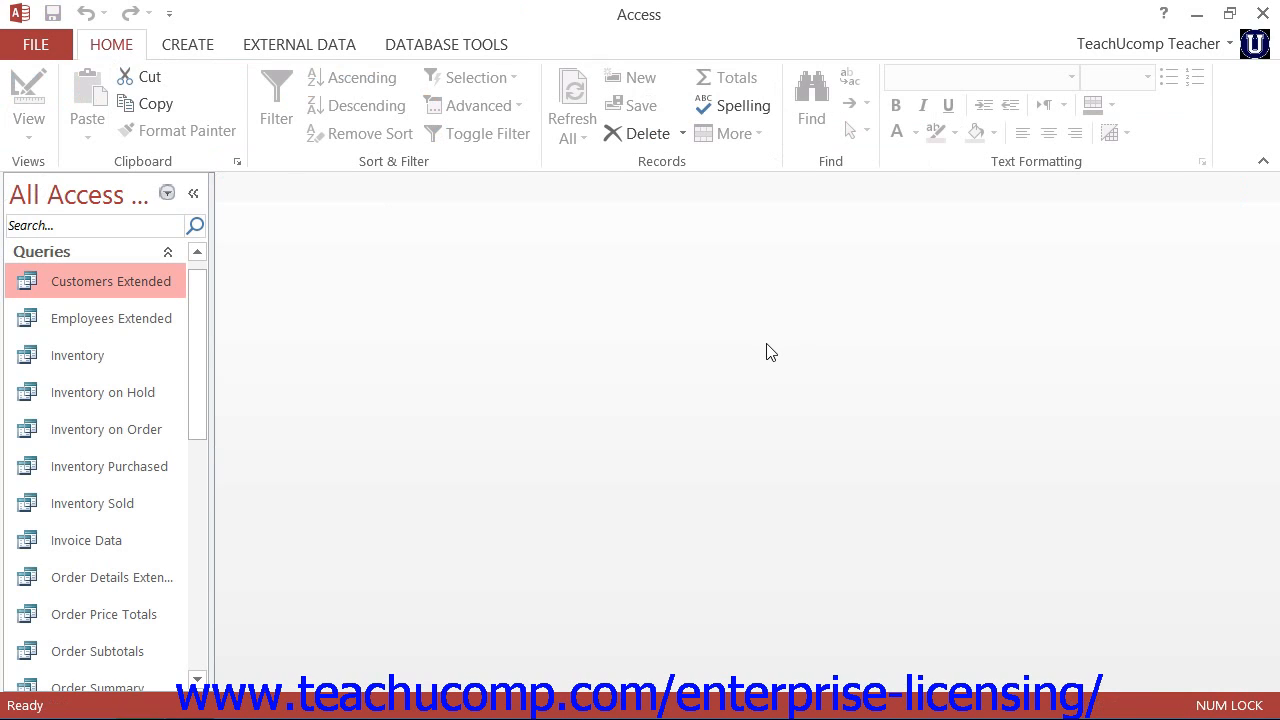
mouse_move(764, 352)
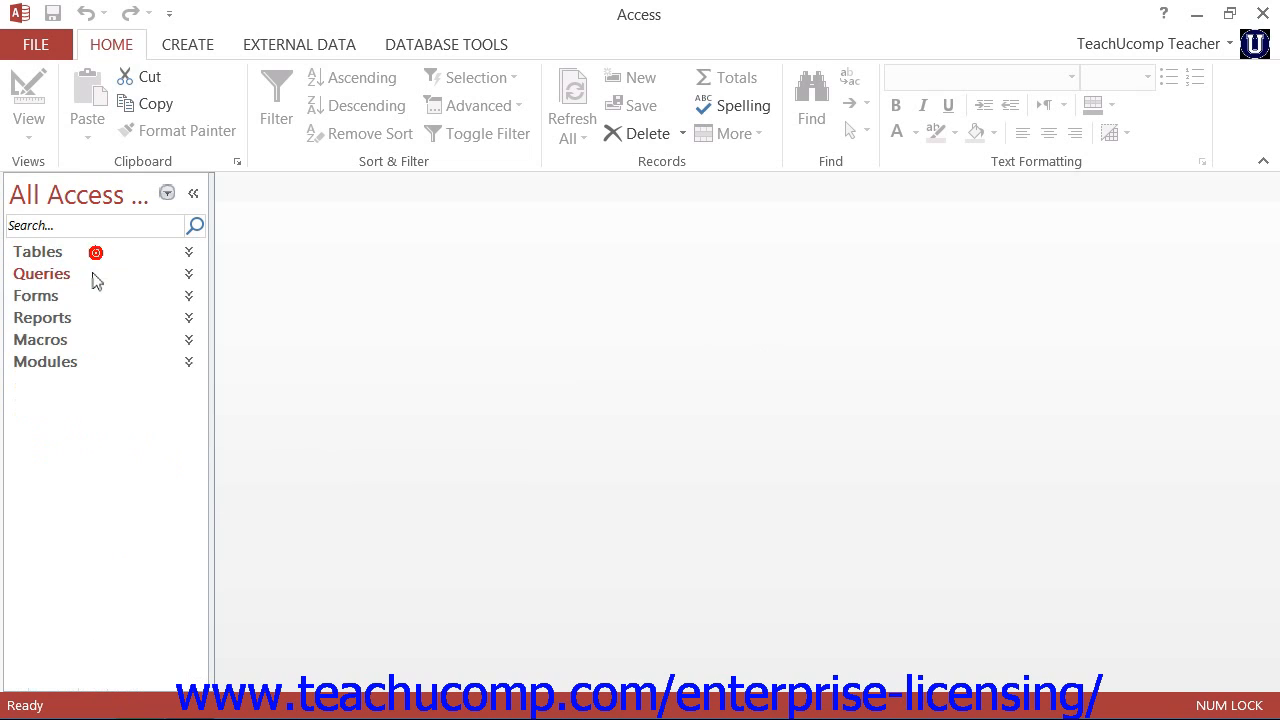
Expand the Forms group and view the Customer Details form for the first customer.
click(36, 296)
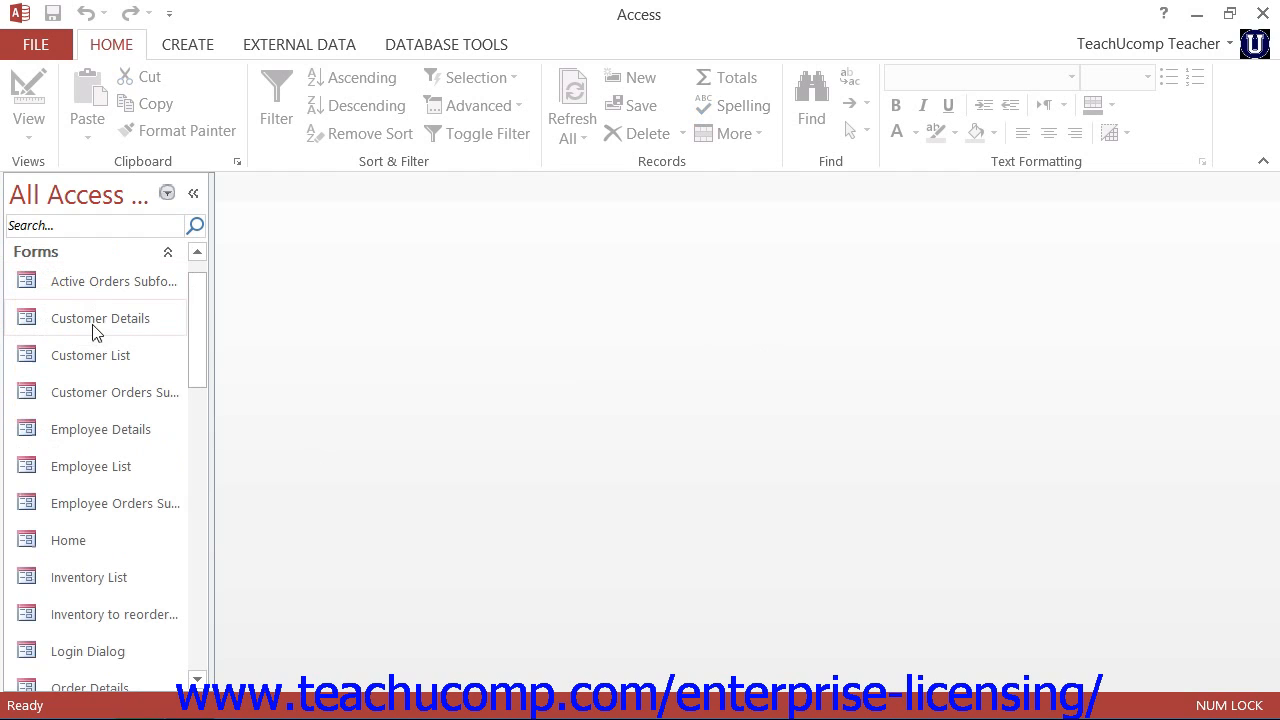
click(100, 318)
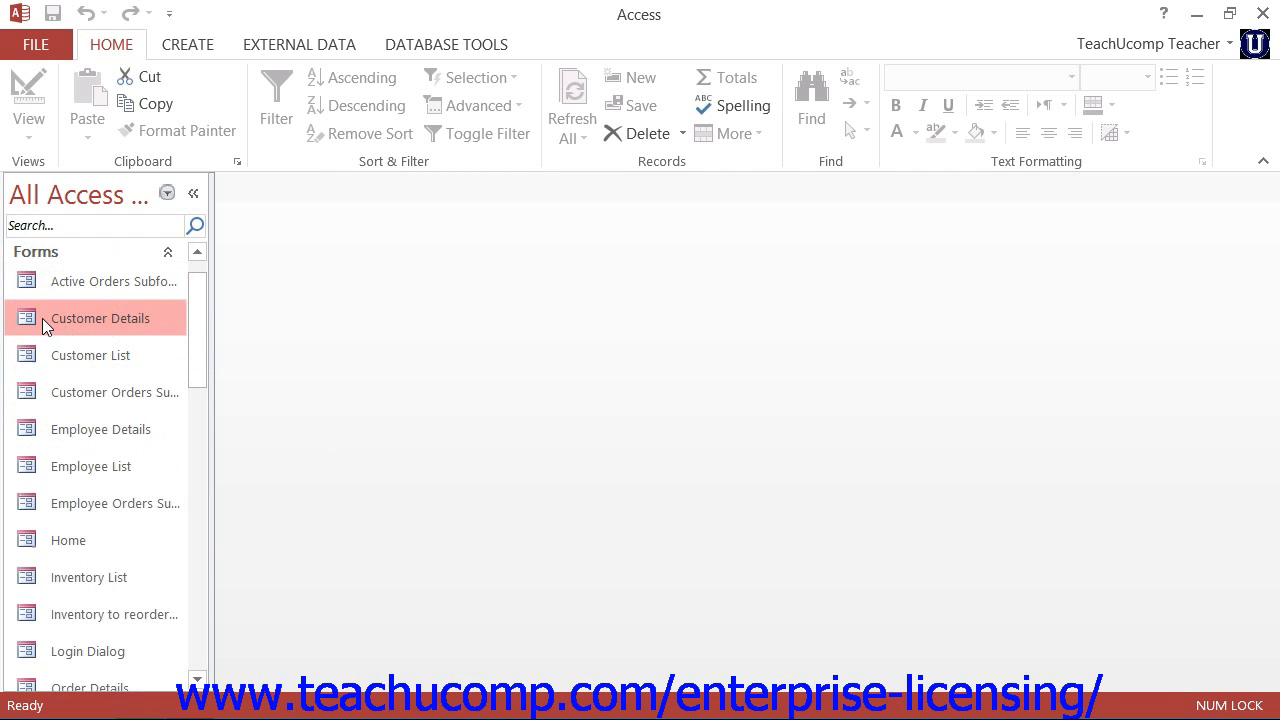
double_click(100, 318)
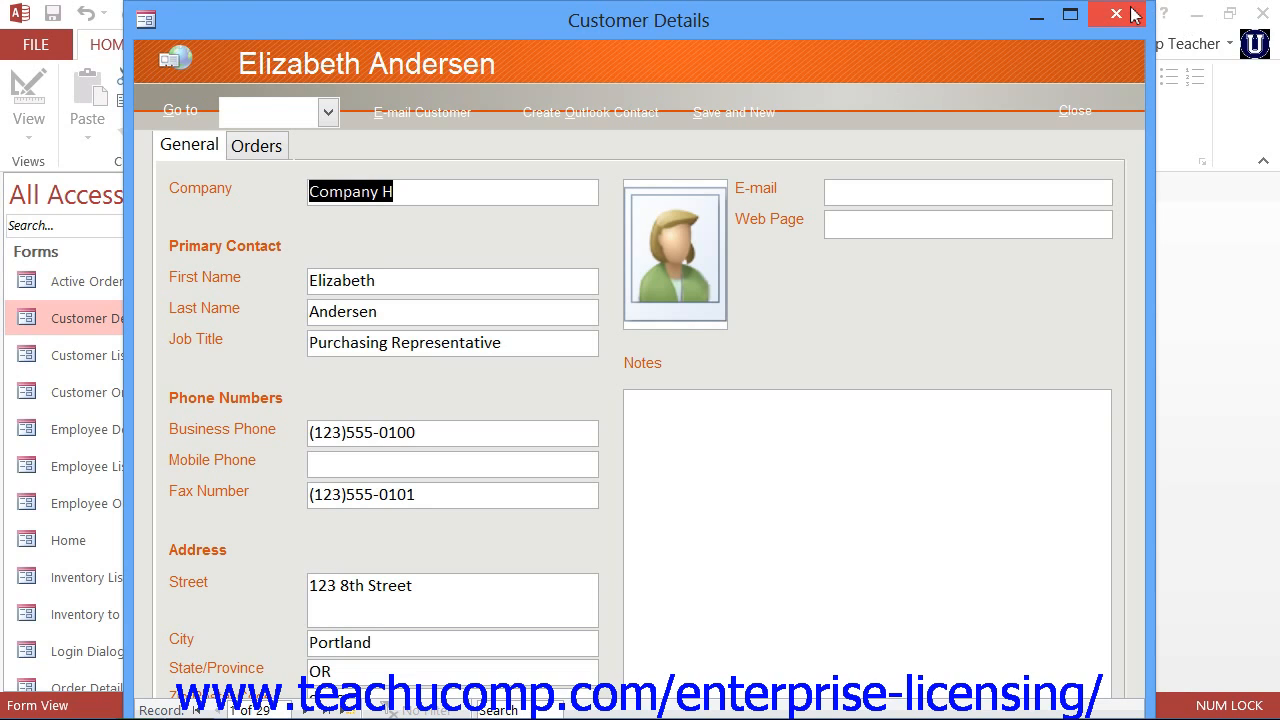
Close the Customer Details form, then view and close the Customer Address Book report.
click(1114, 14)
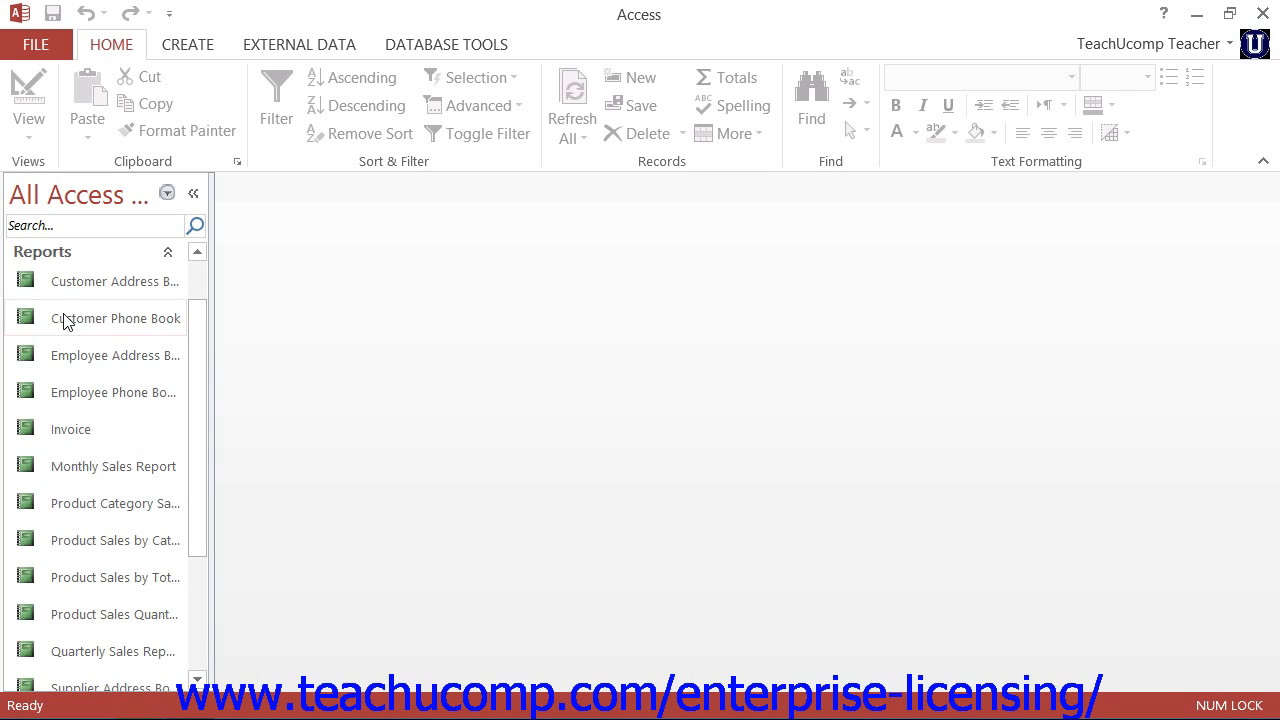
click(114, 280)
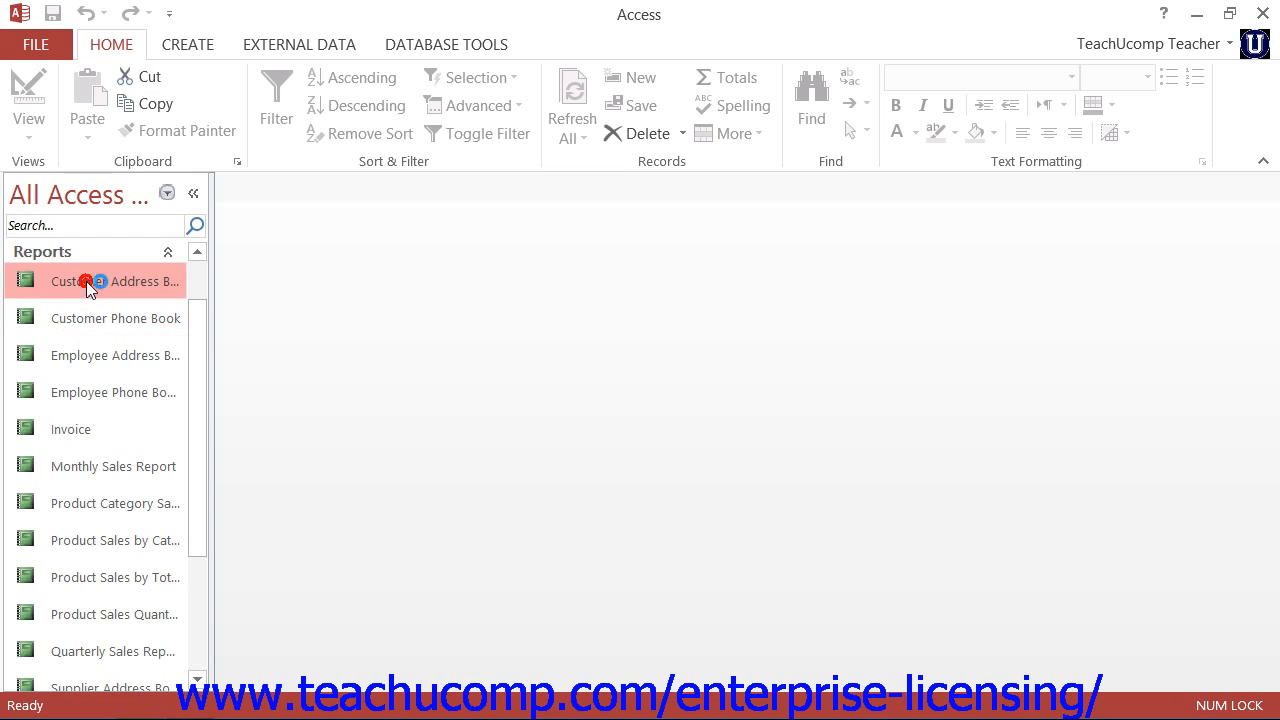
double_click(96, 280)
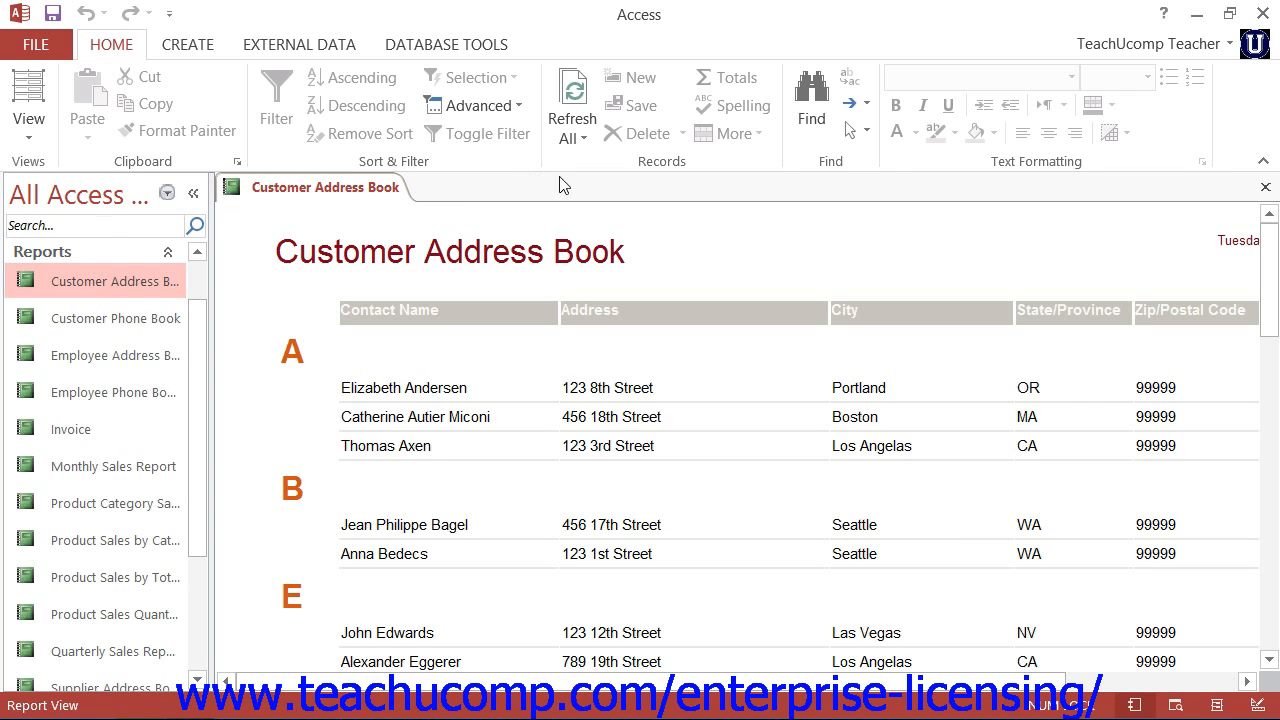
click(1264, 188)
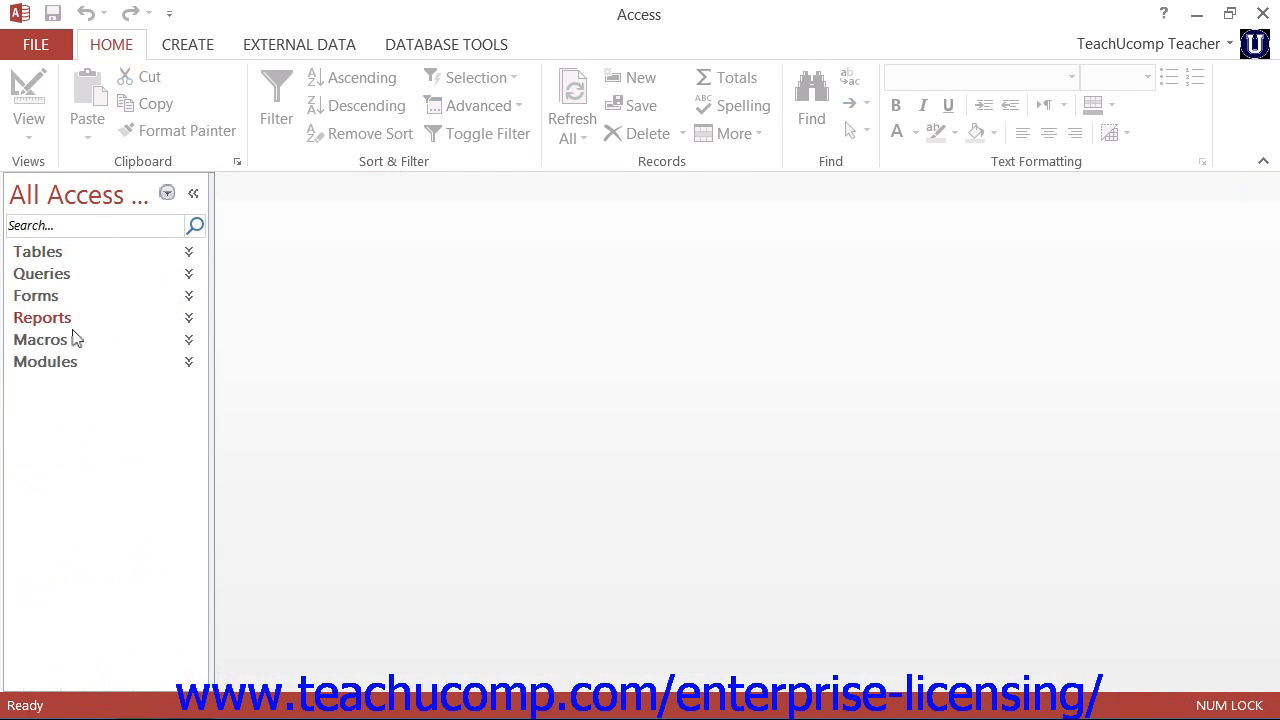
Expand the Macros group, view the AutoExec macro in Design view and close it.
click(40, 340)
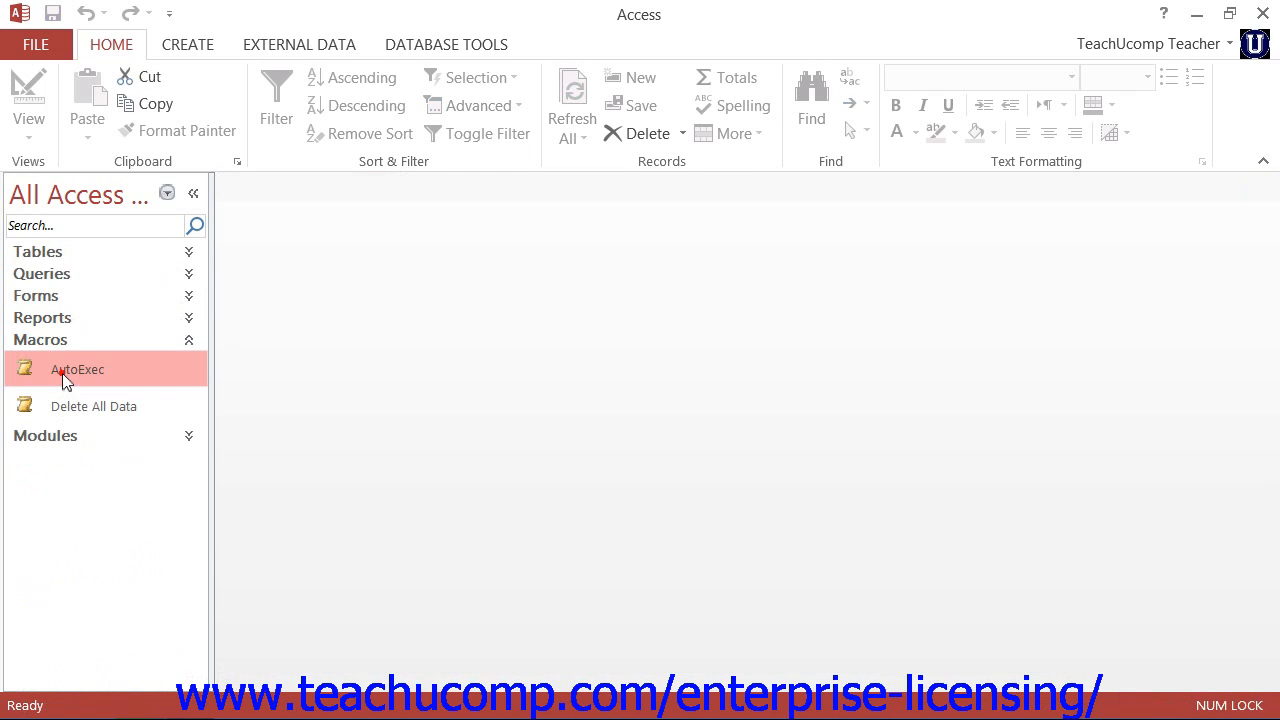
mouse_move(88, 374)
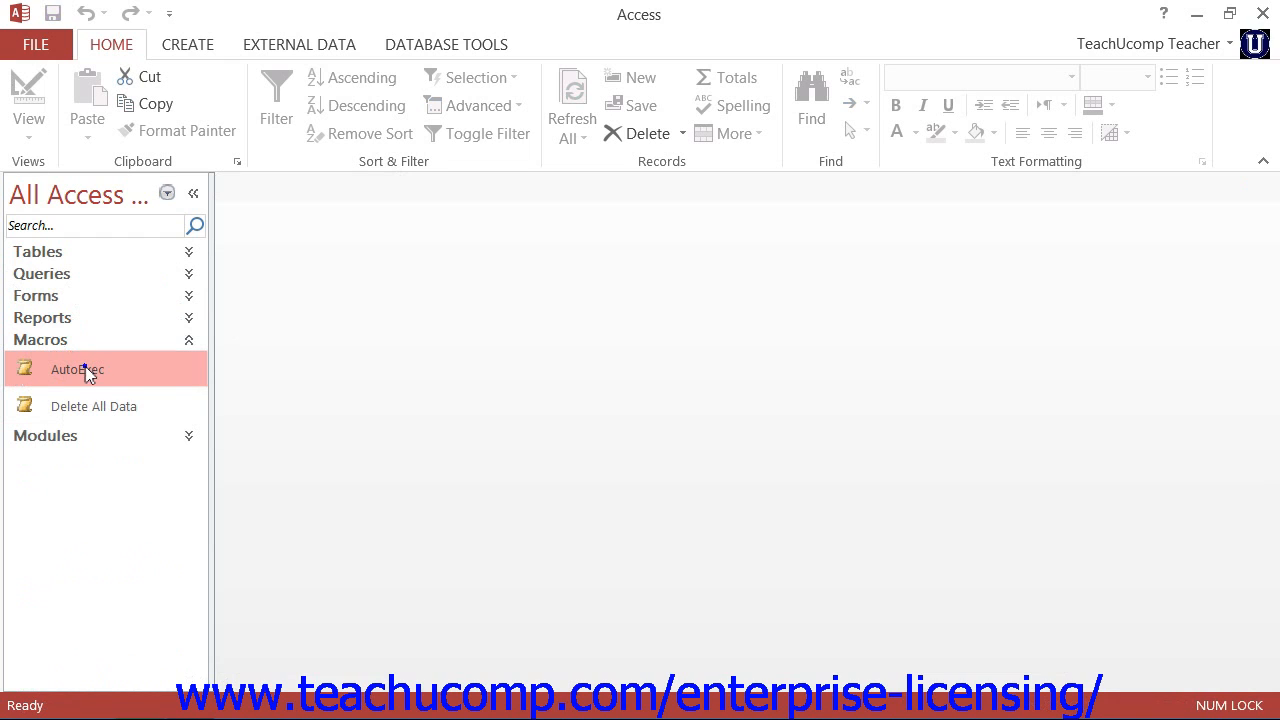
double_click(76, 368)
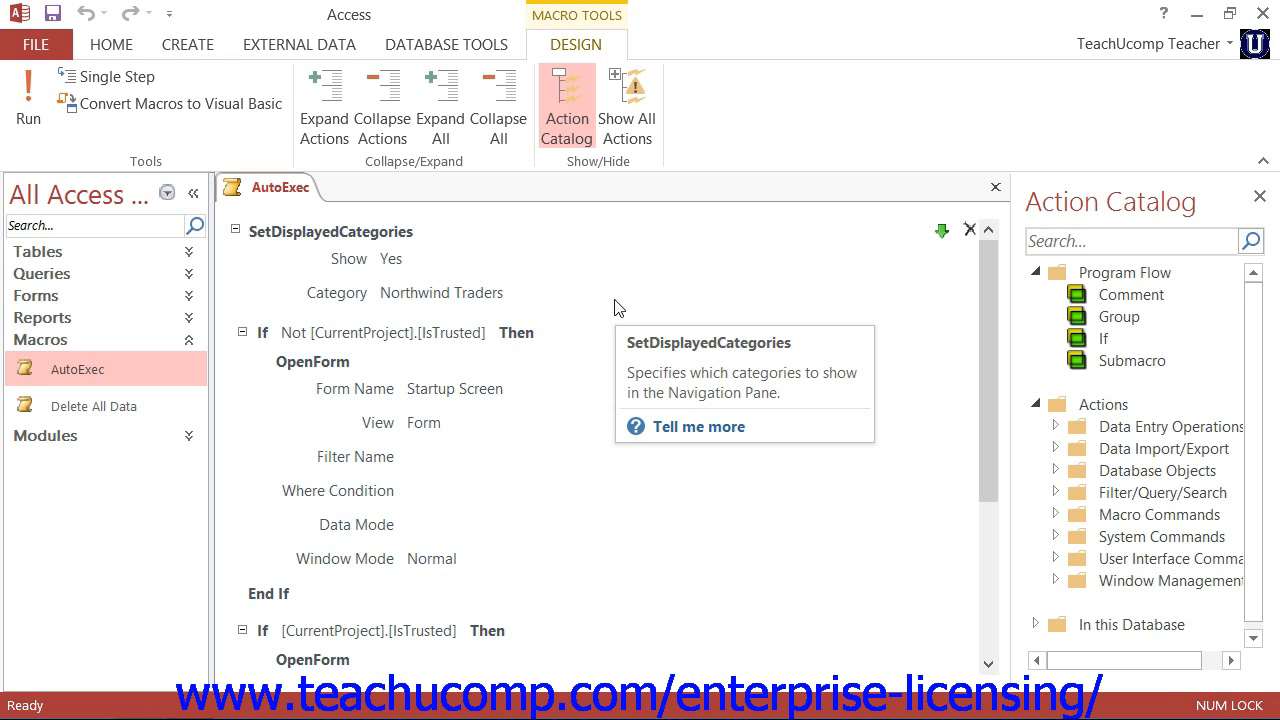
mouse_move(616, 308)
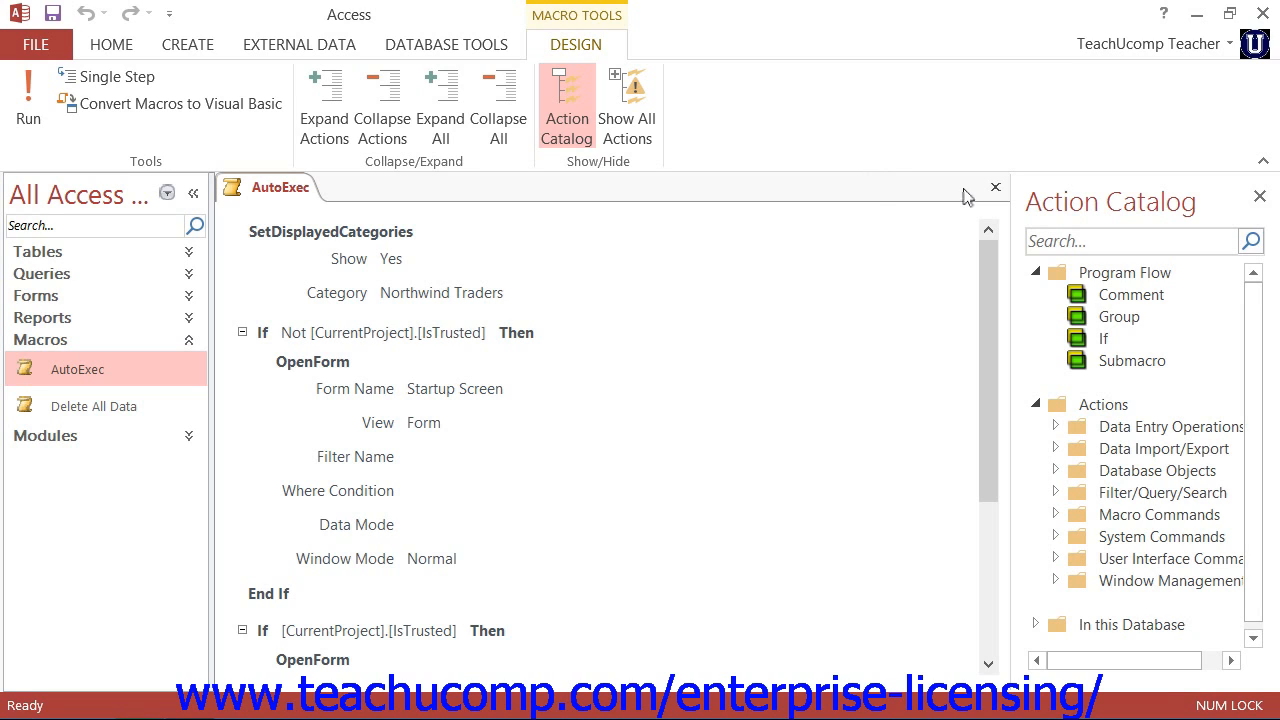
click(994, 188)
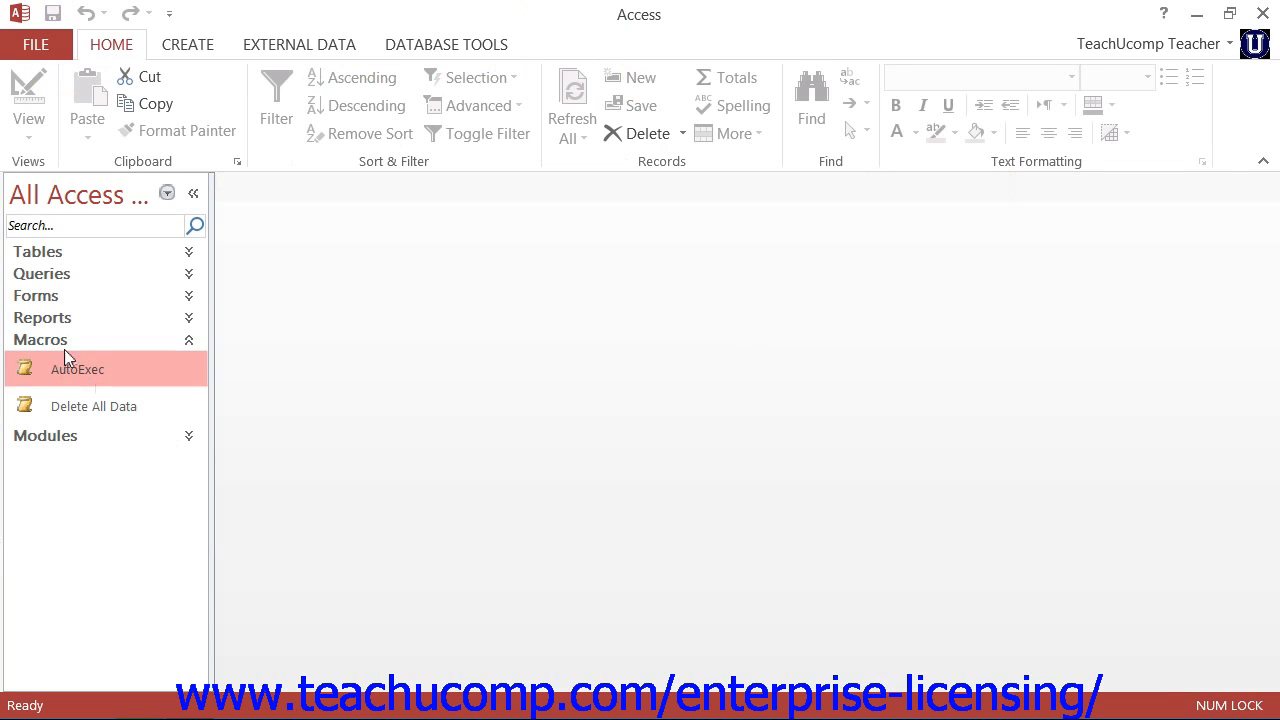
Expand the Modules group and view the ErrorHandling module's LogError code in the VBA editor.
click(44, 360)
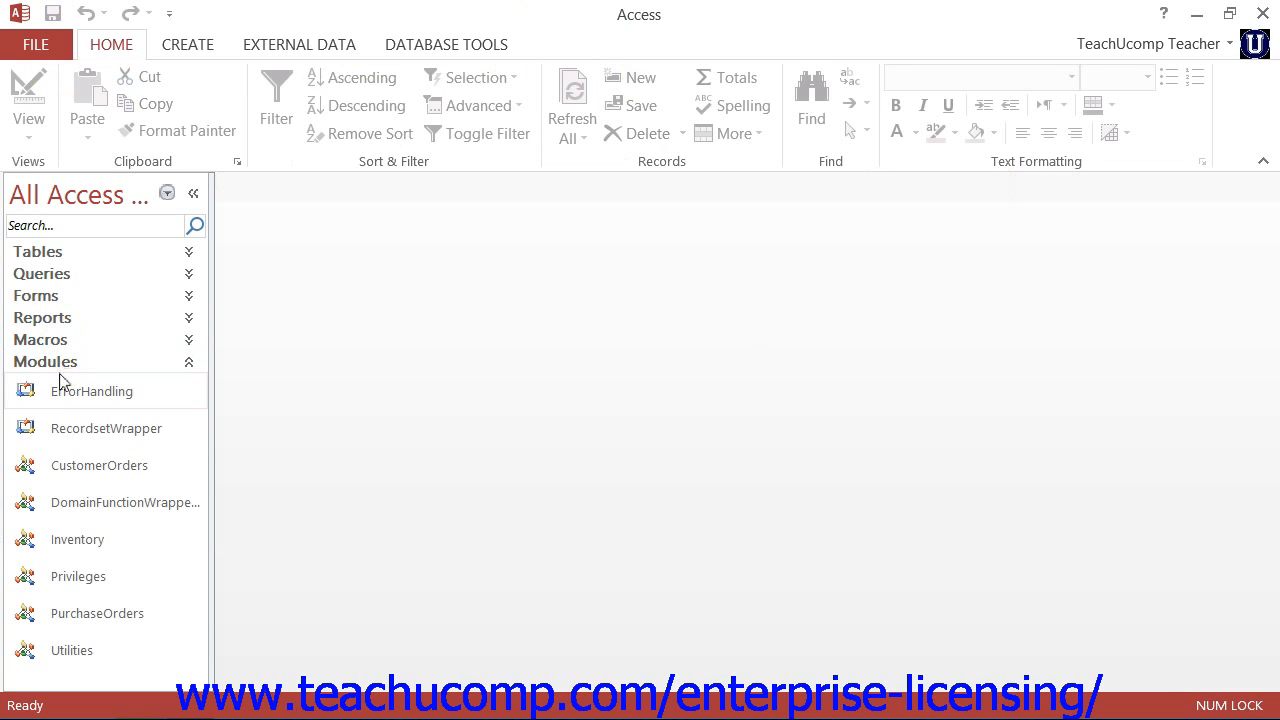
mouse_move(92, 390)
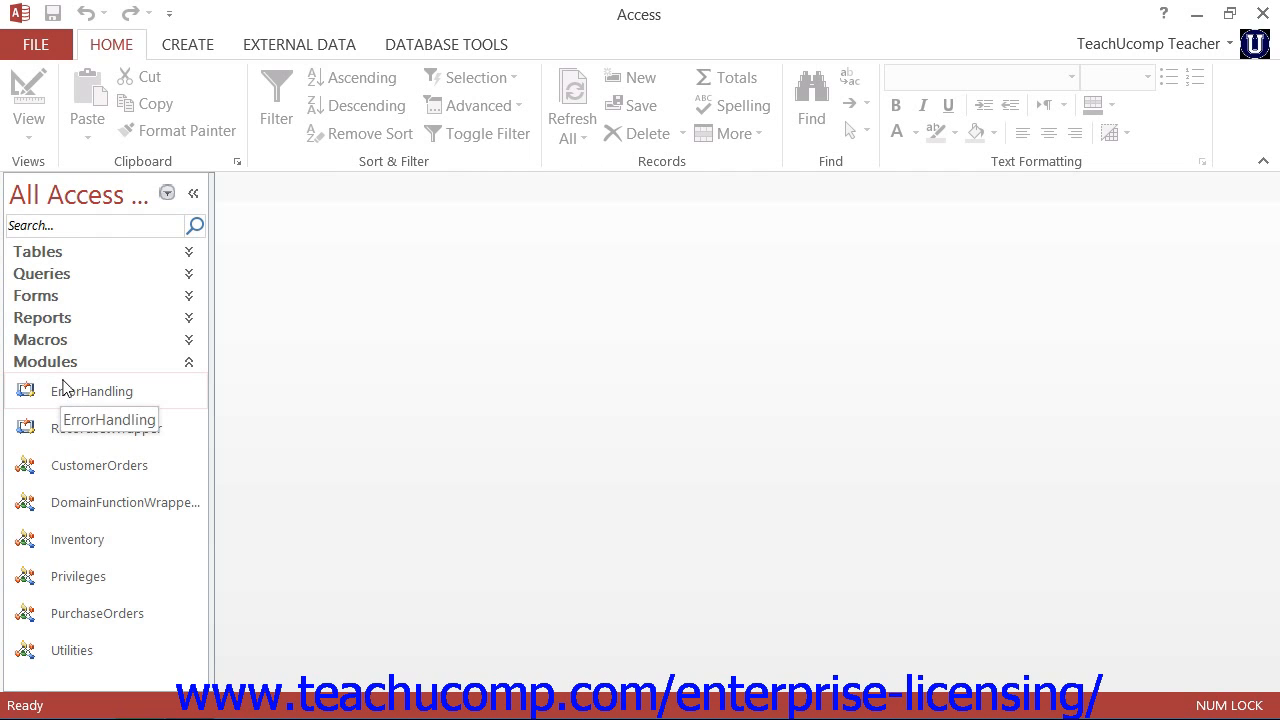
double_click(92, 390)
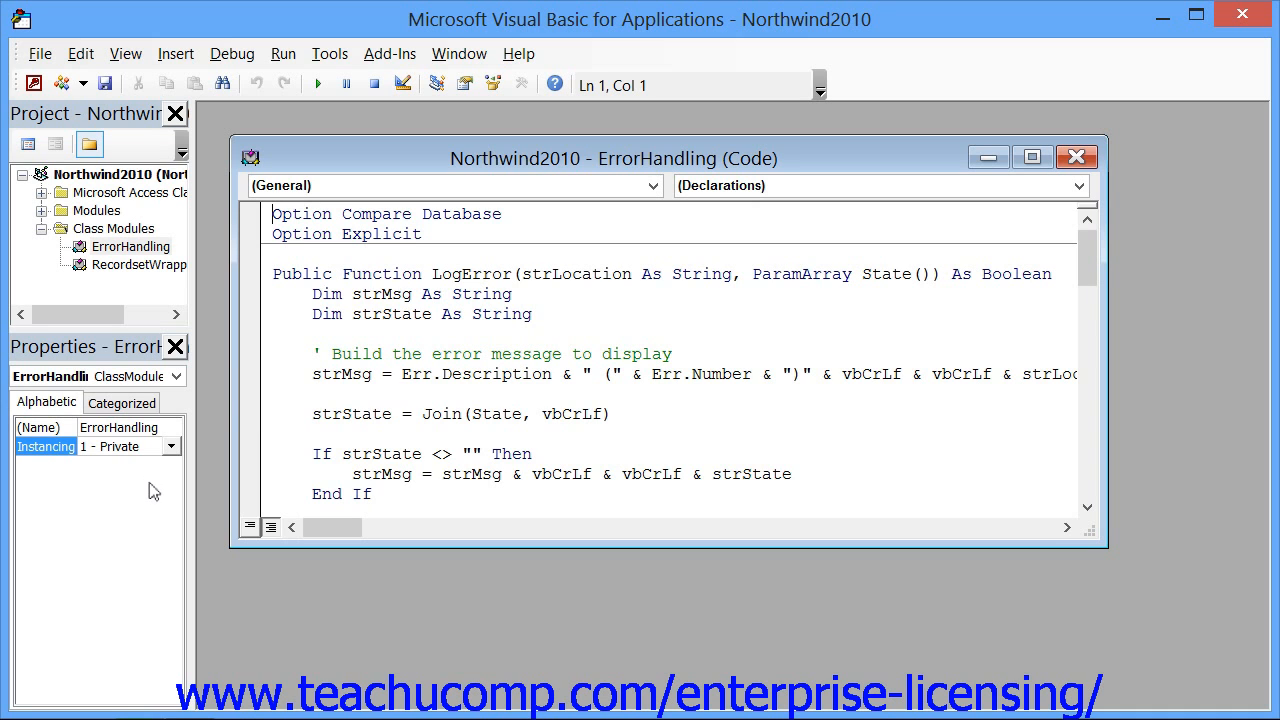
mouse_move(1244, 14)
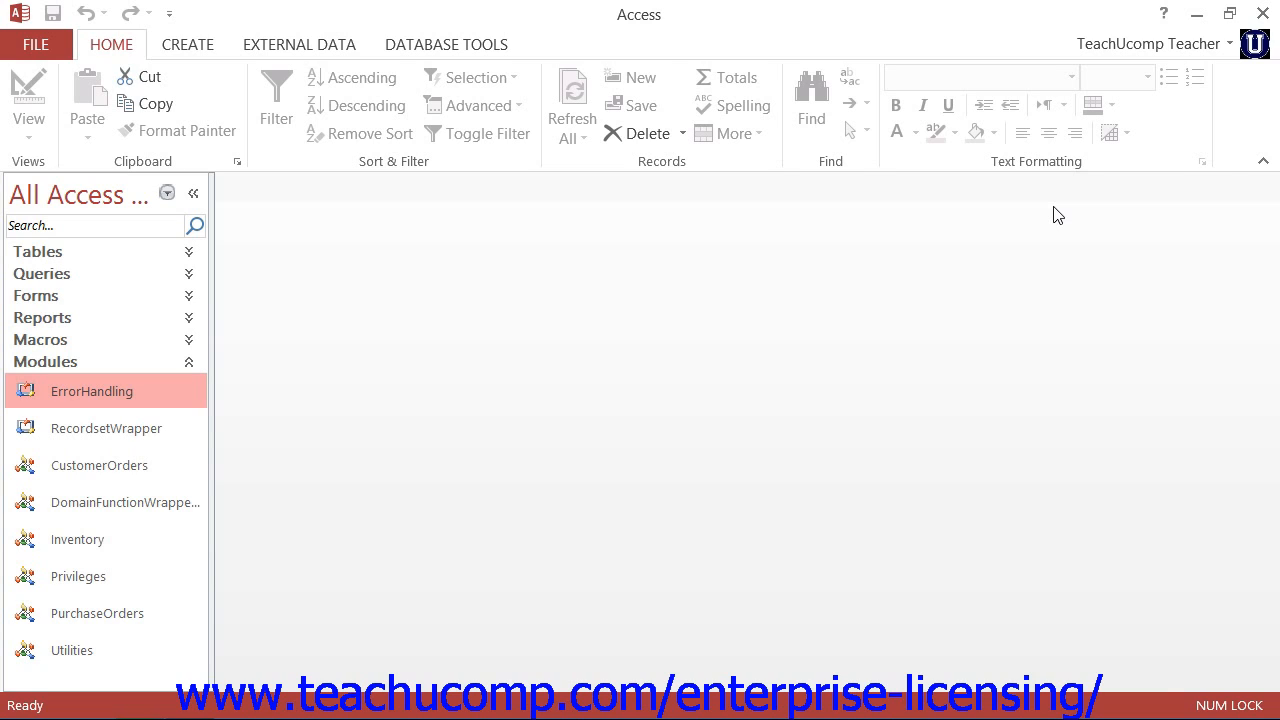
mouse_move(988, 18)
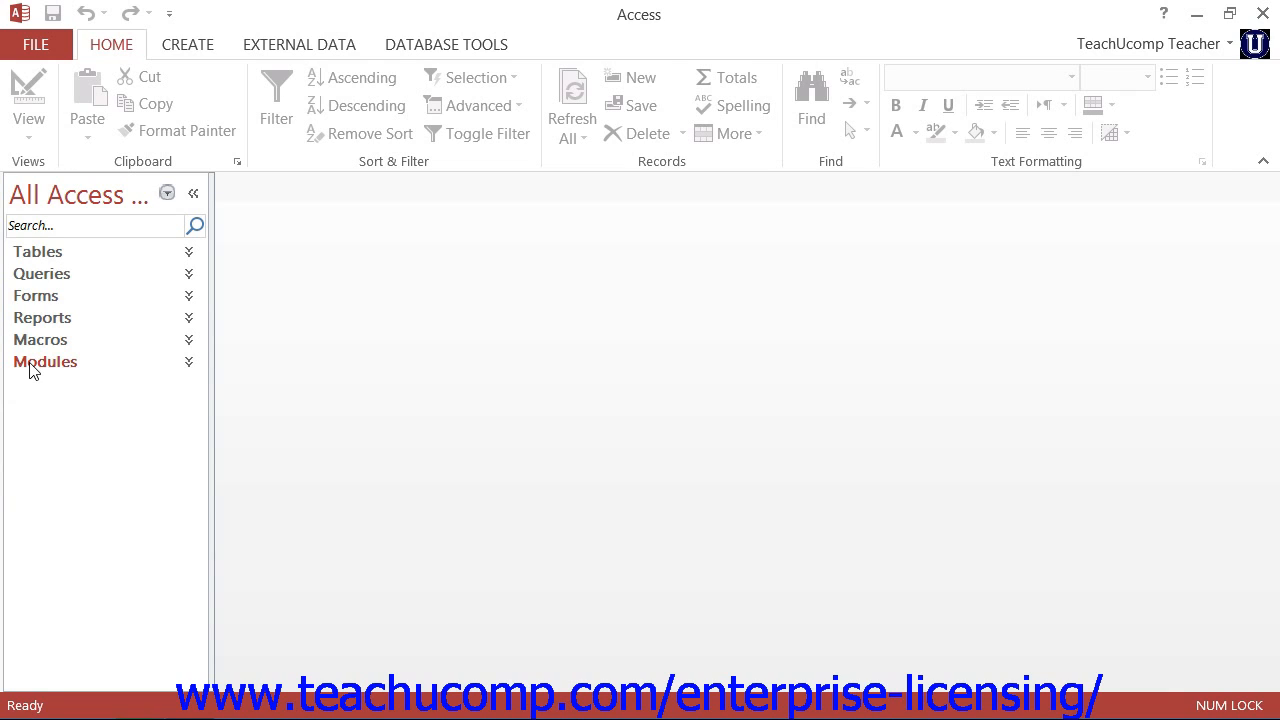
mouse_move(32, 364)
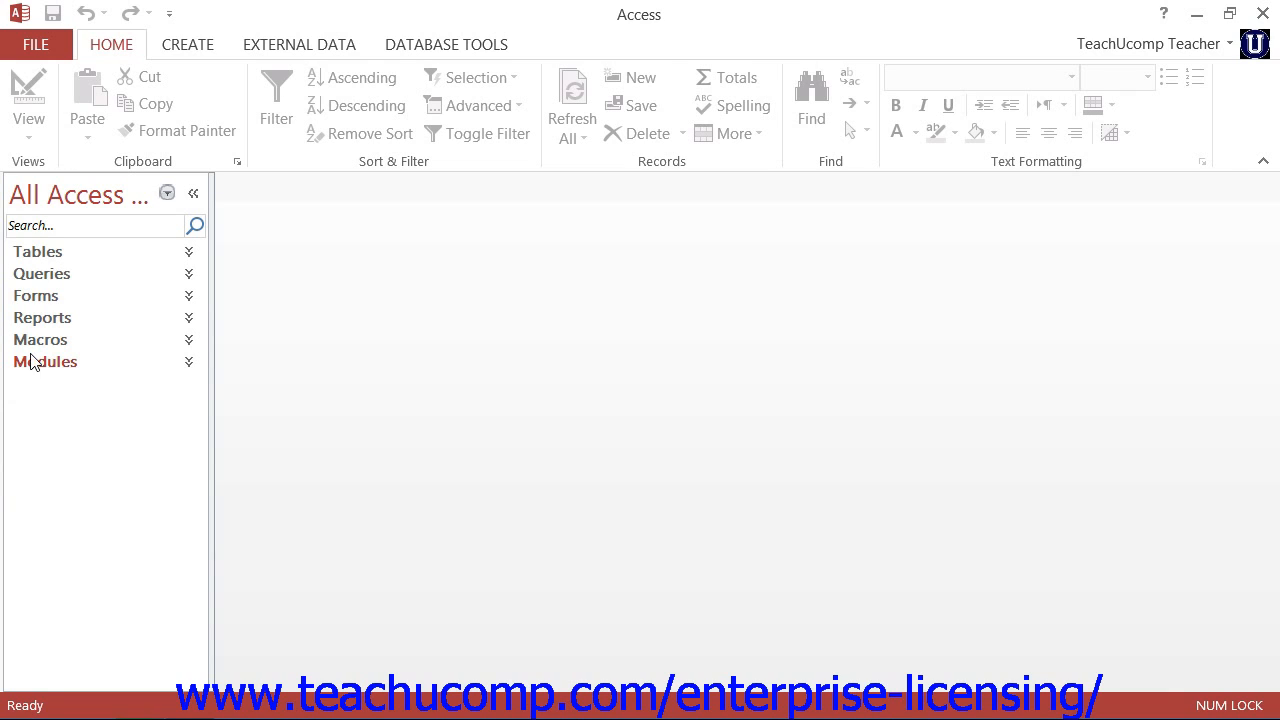